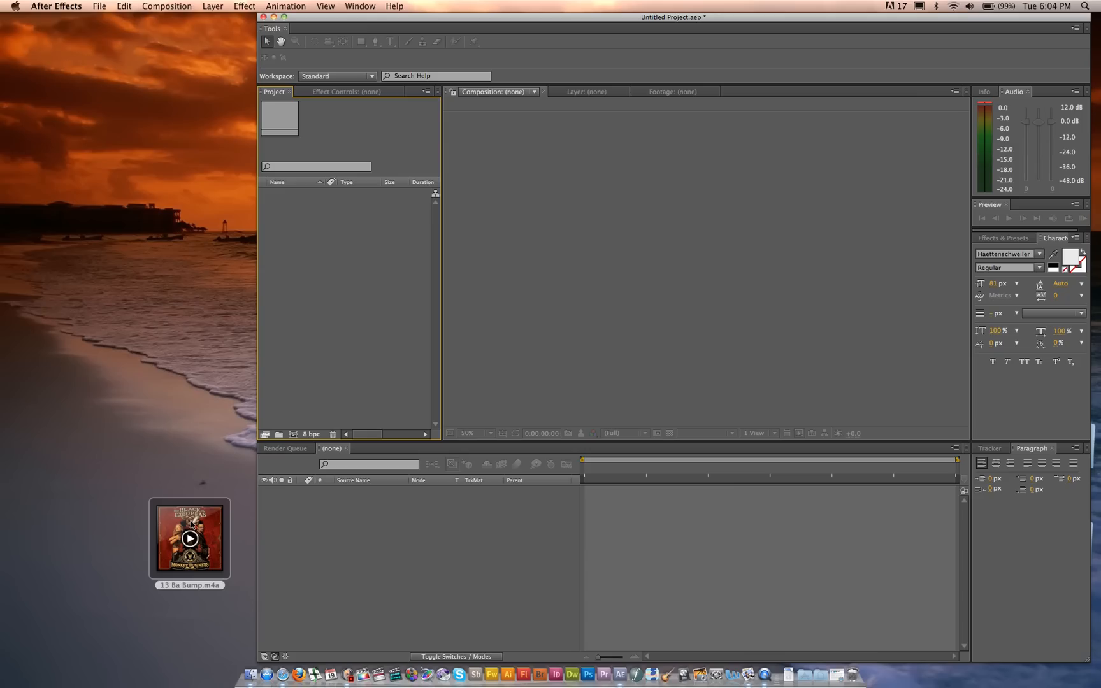
pyautogui.moveTo(188, 524)
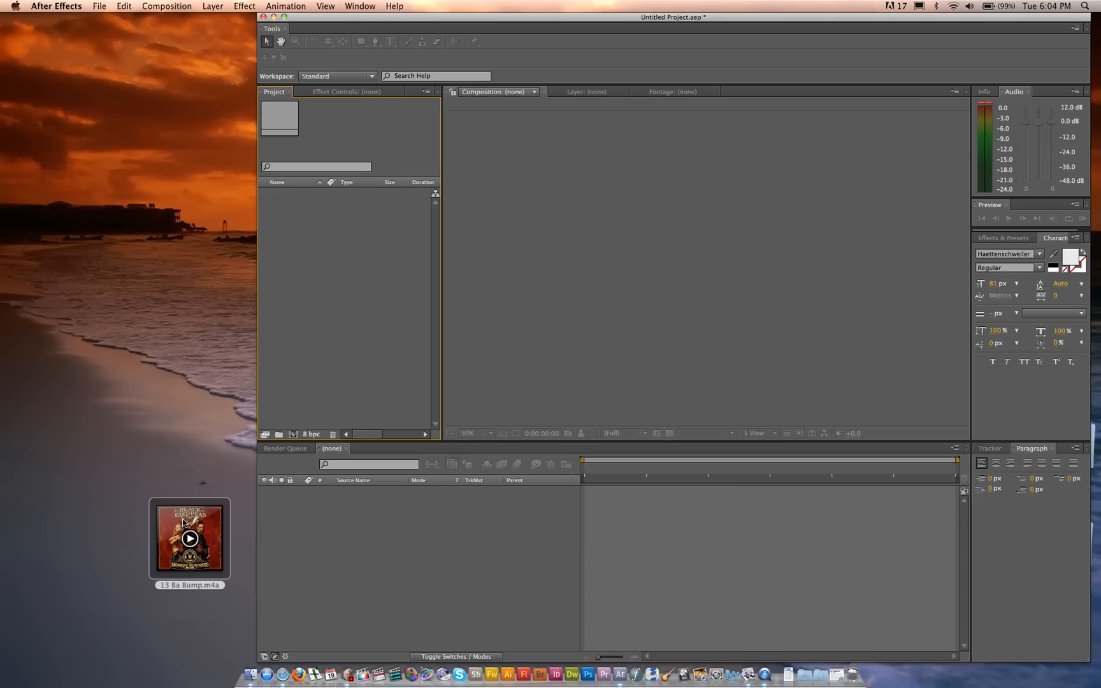
pyautogui.moveTo(212, 518)
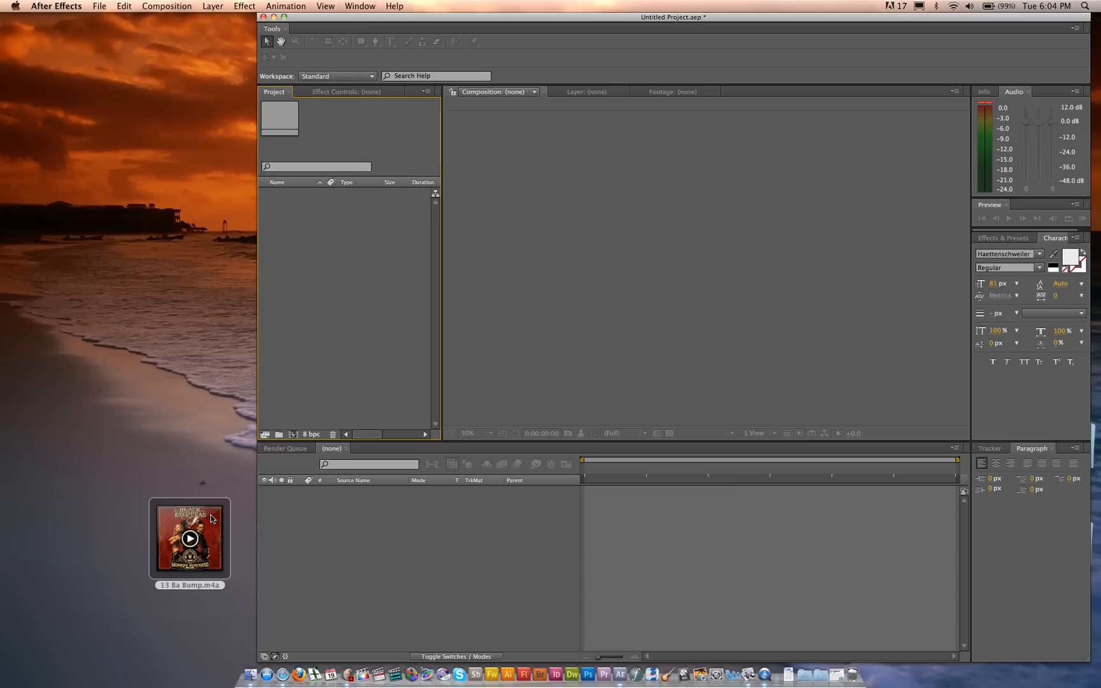
pyautogui.moveTo(184, 480)
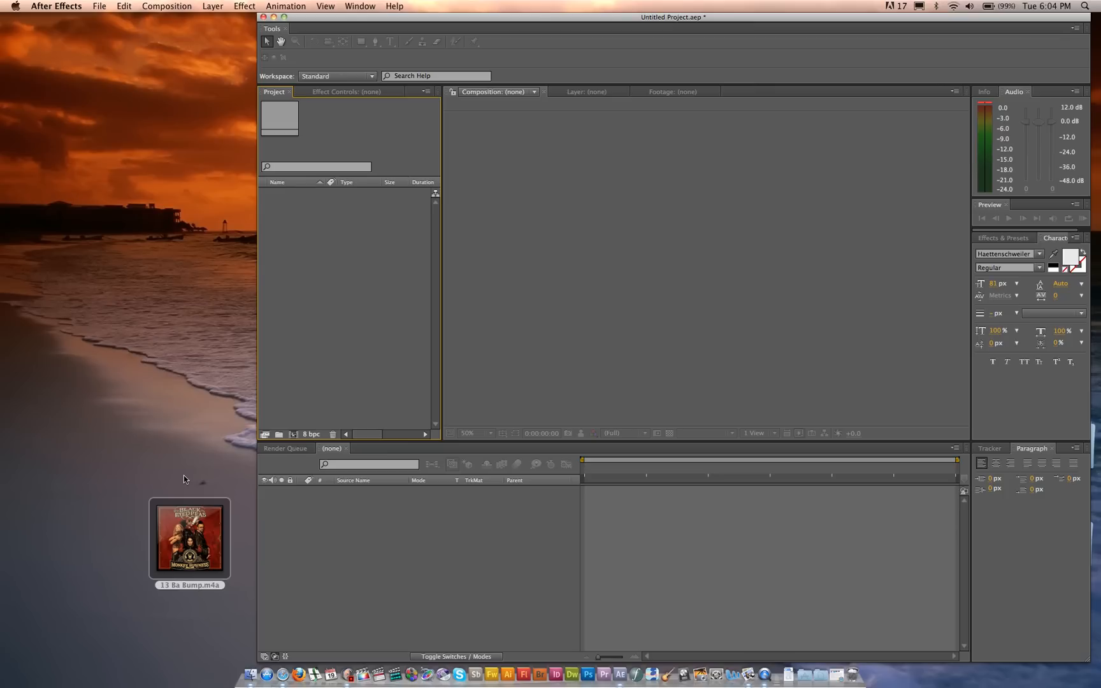
# Step: Import the 13 Ba Bump.m4a audio file from the desktop into the Project panel
pyautogui.moveTo(190, 537); pyautogui.dragTo(156, 379)
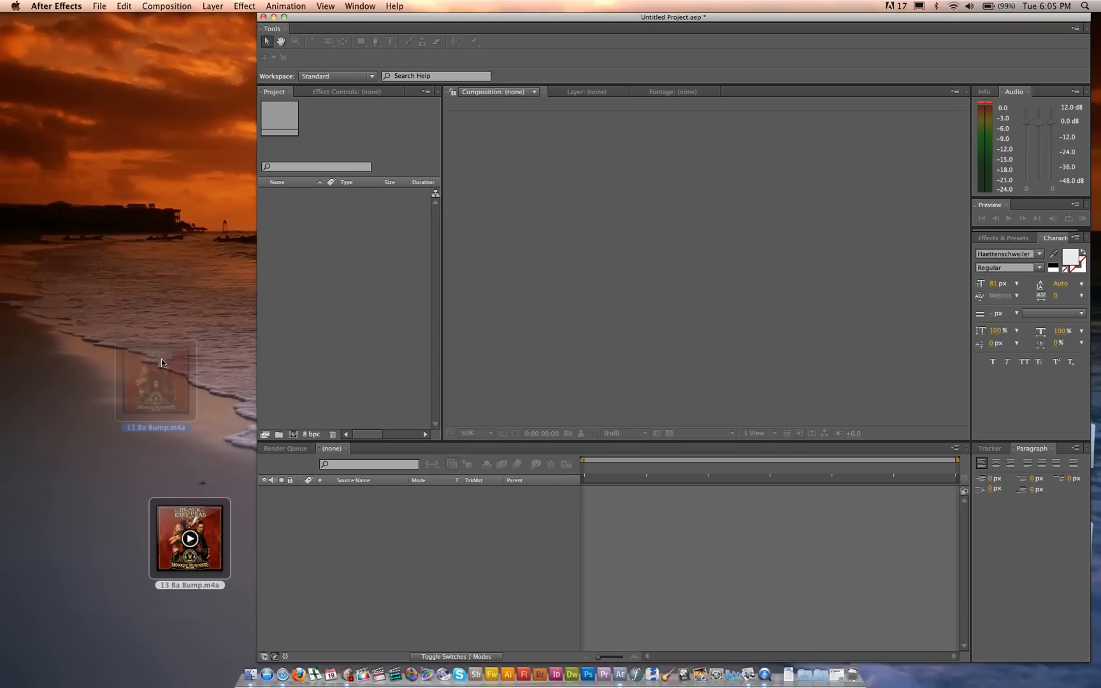
pyautogui.moveTo(190, 537); pyautogui.dragTo(152, 379)
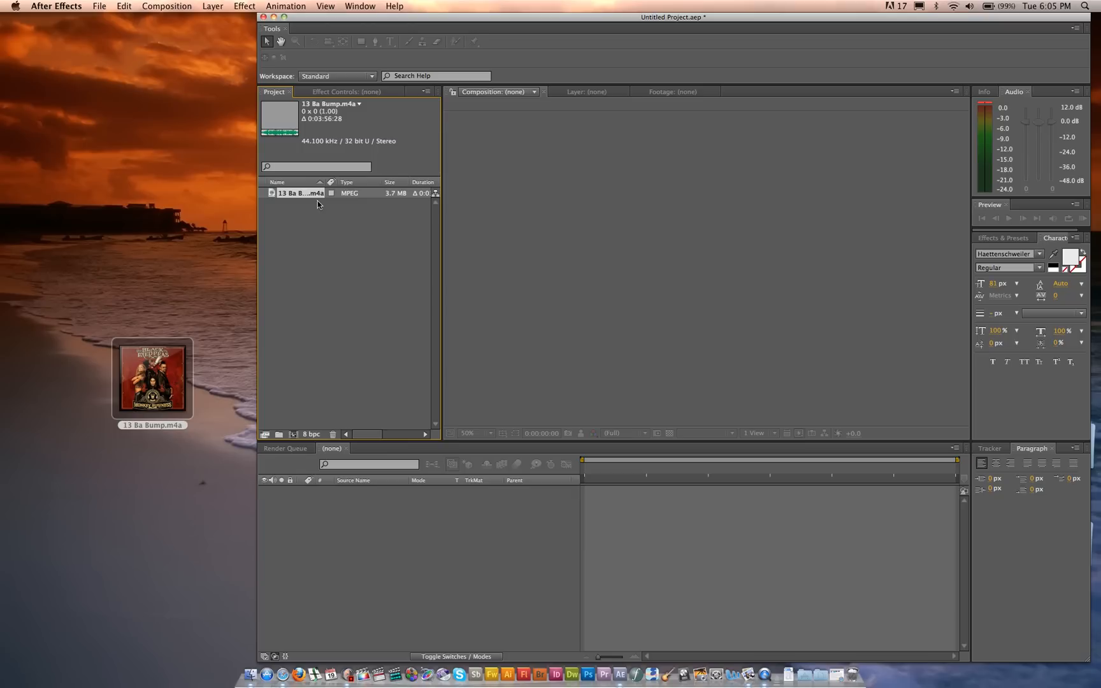
pyautogui.moveTo(318, 204)
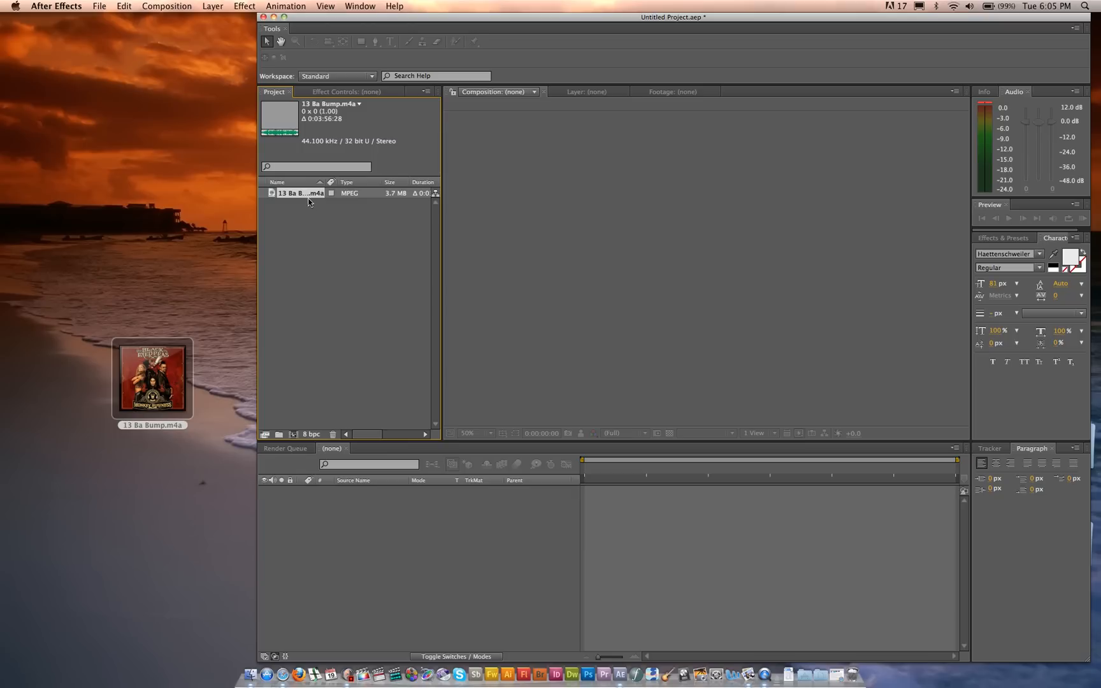
# Step: Create the 'Kinetic typography' composition with a darker cyan background colour
pyautogui.click(300, 193)
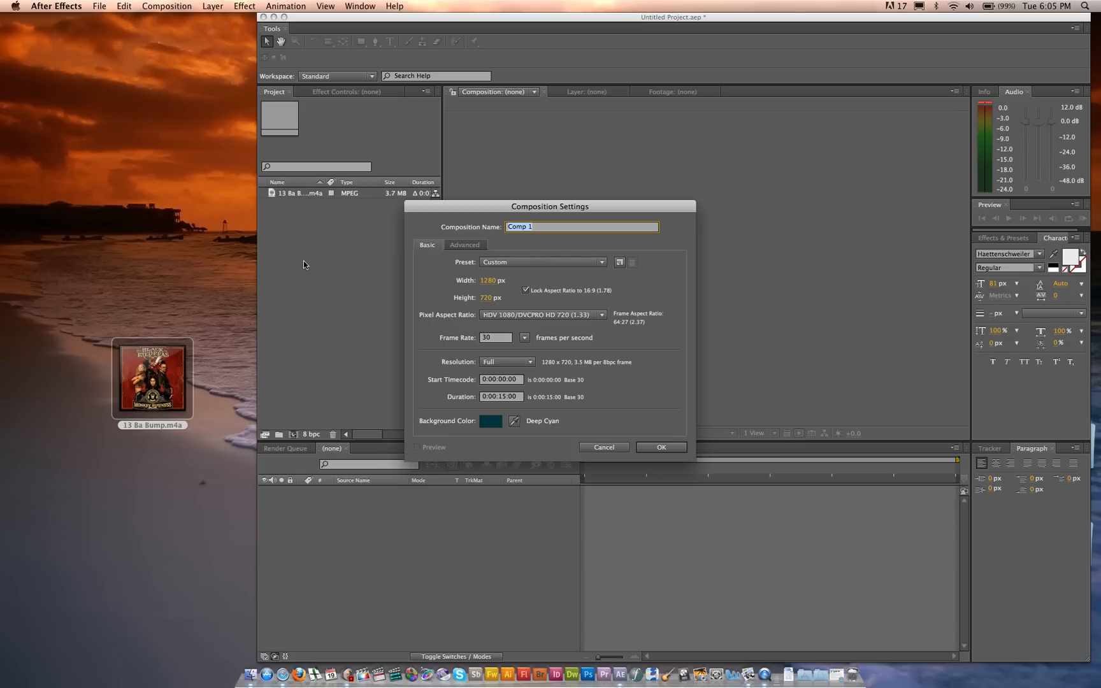
pyautogui.write('Kinetic')
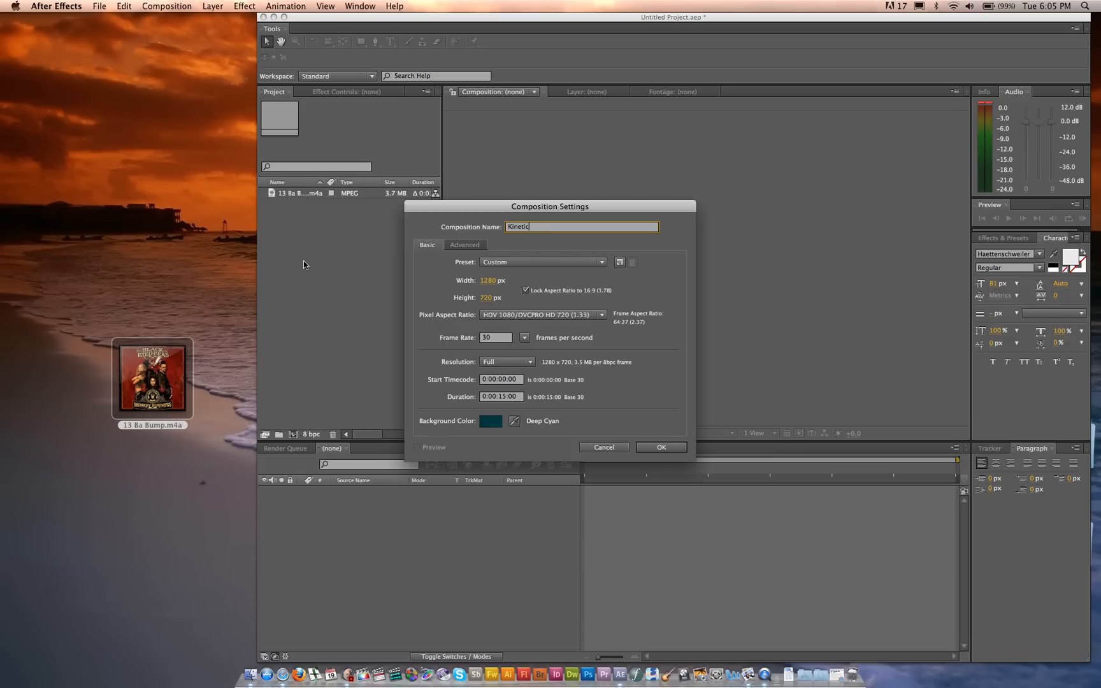
pyautogui.write('typography')
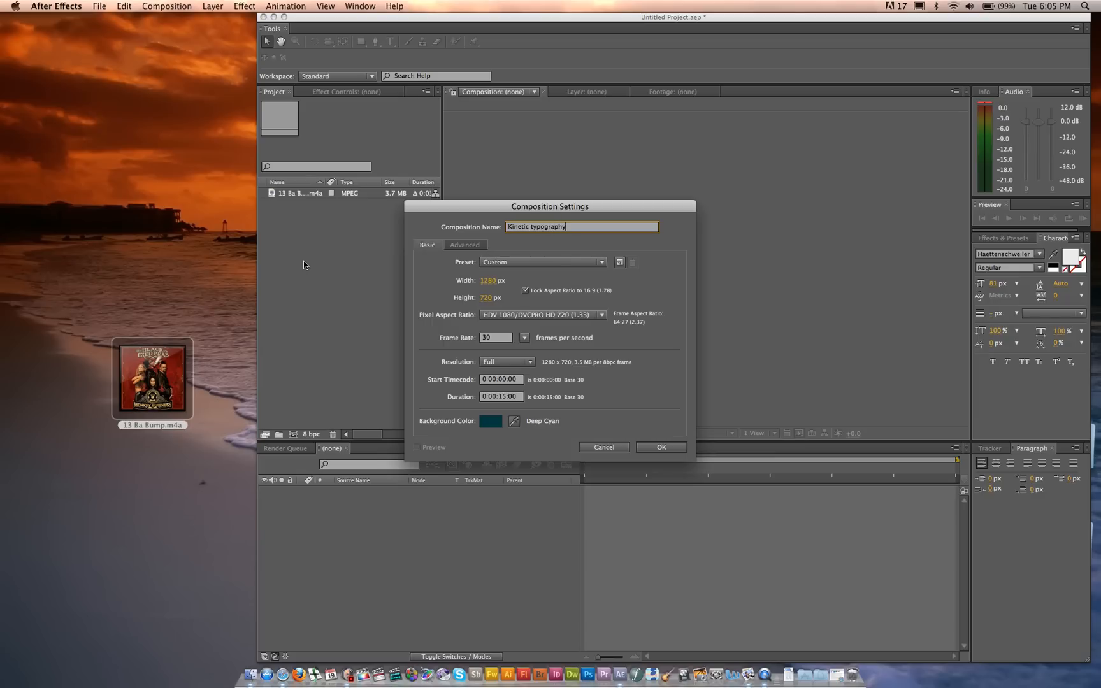
pyautogui.moveTo(500, 387)
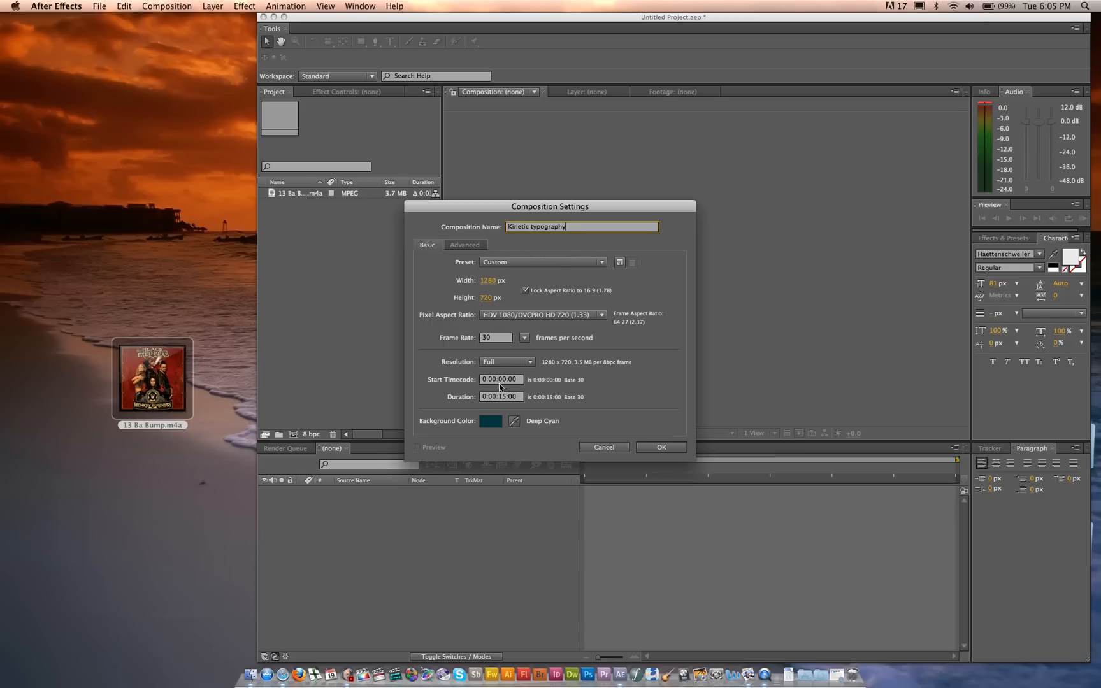
pyautogui.click(489, 420)
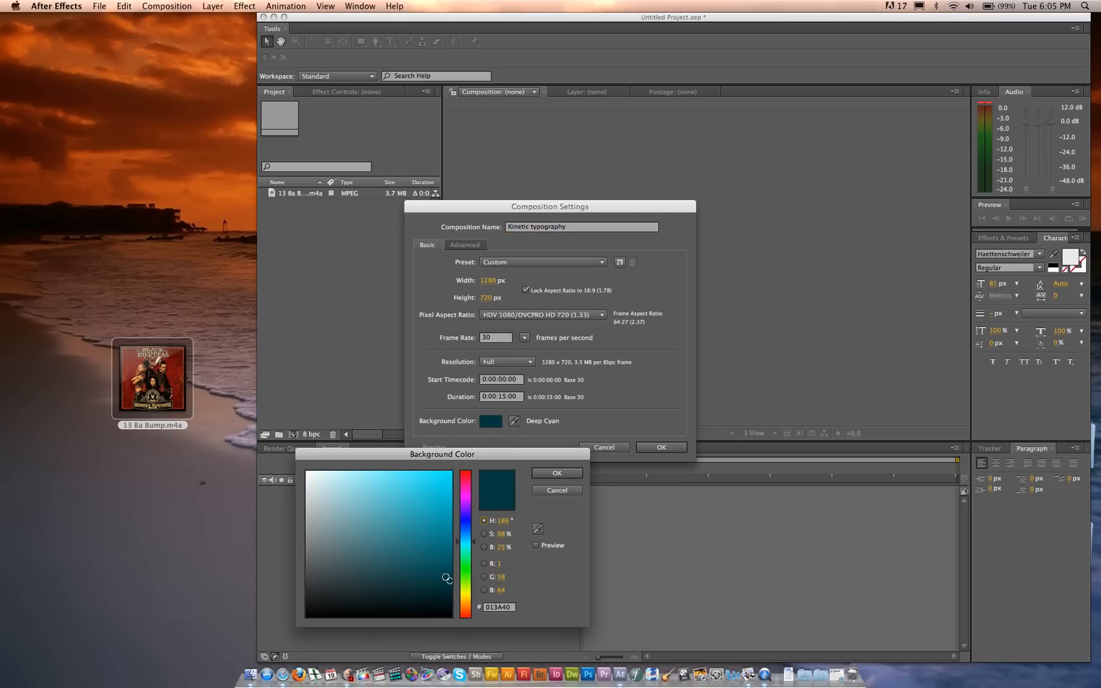
pyautogui.click(446, 577)
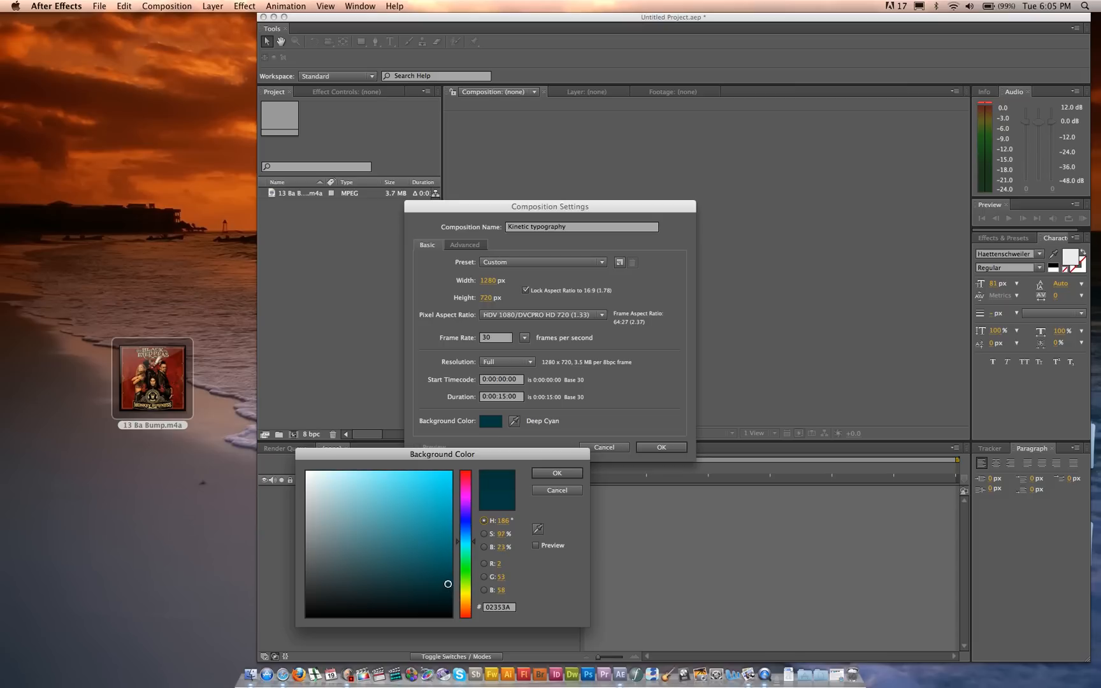
pyautogui.click(555, 473)
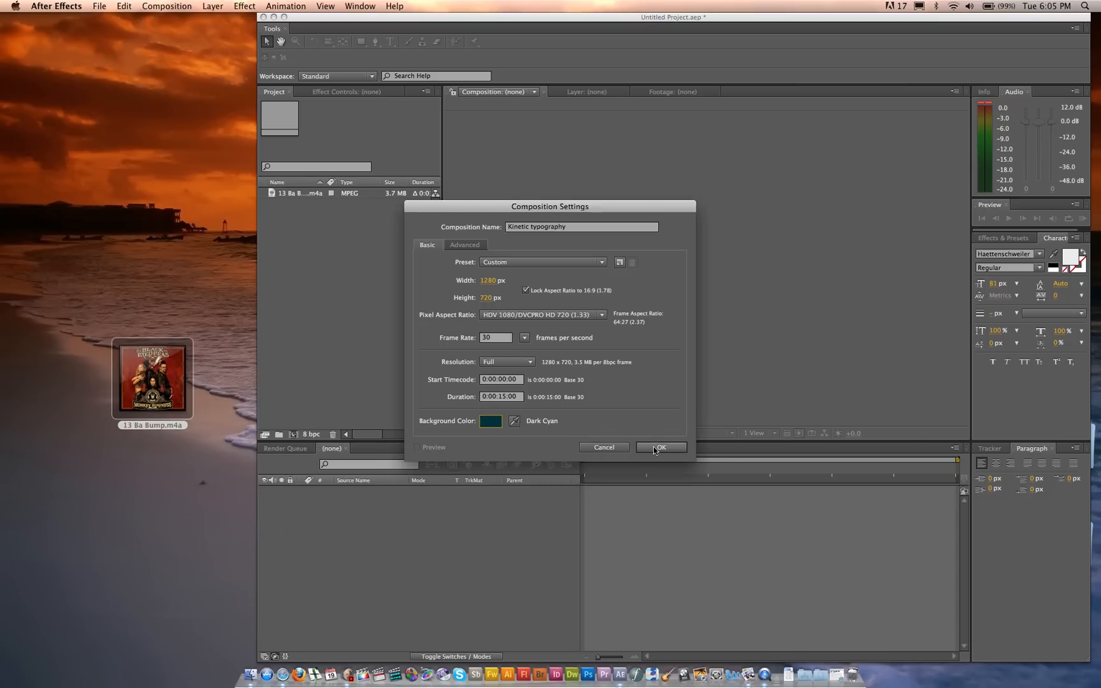
pyautogui.click(658, 448)
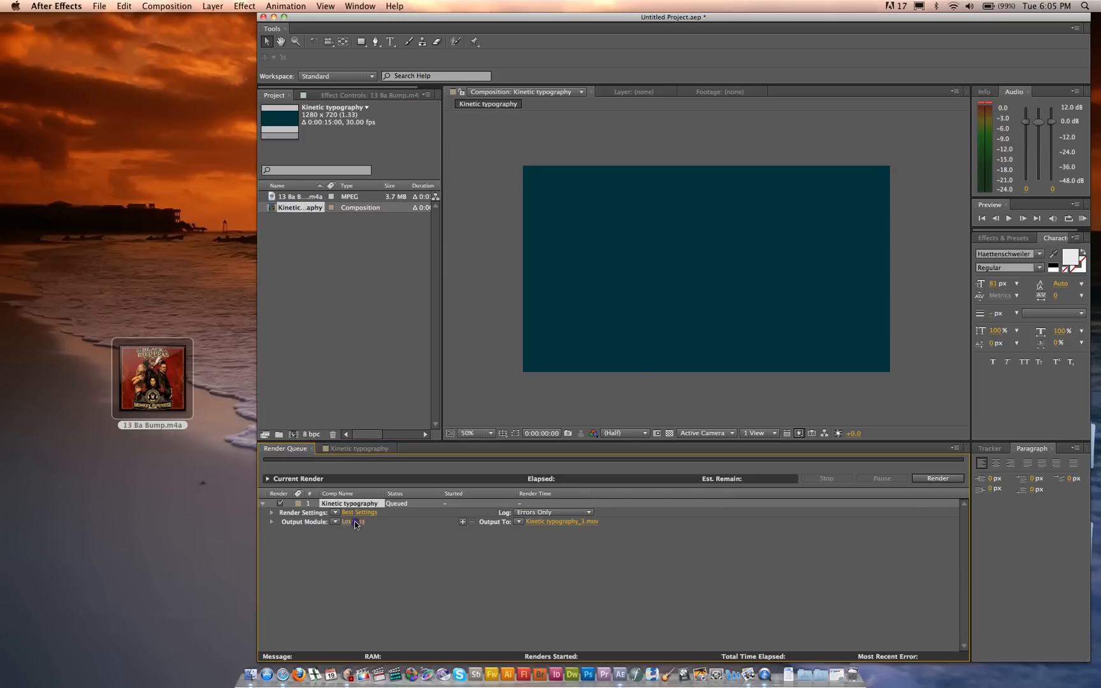
# Step: Enable Audio Output in the Output Module and start rendering the QuickTime movie
pyautogui.click(353, 522)
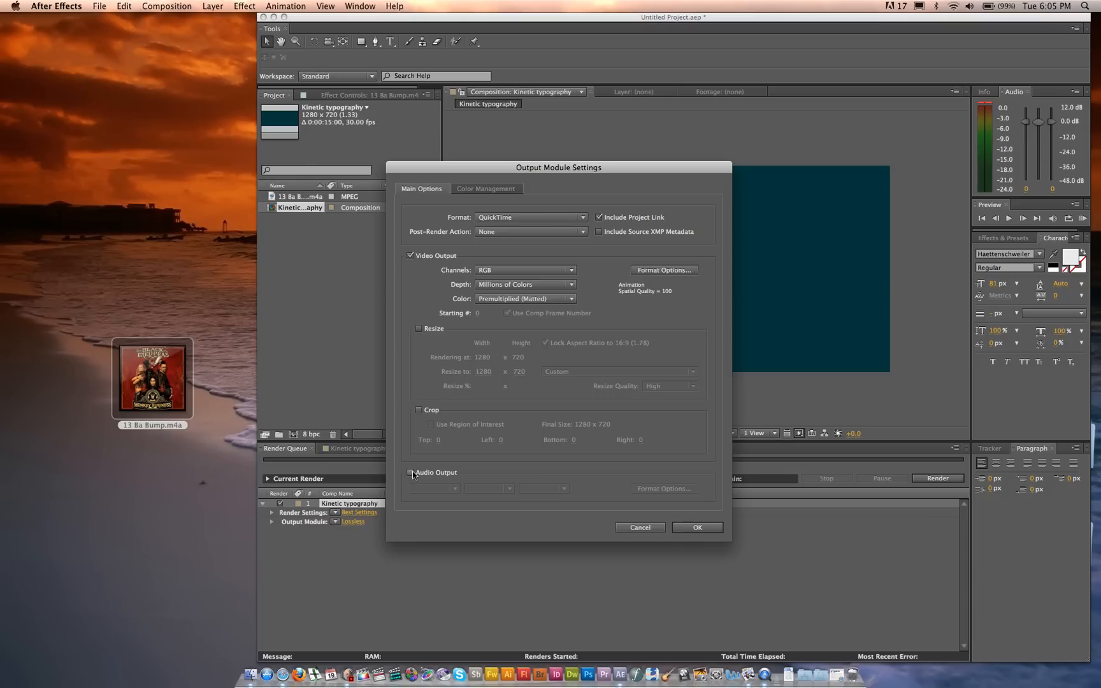
pyautogui.click(411, 472)
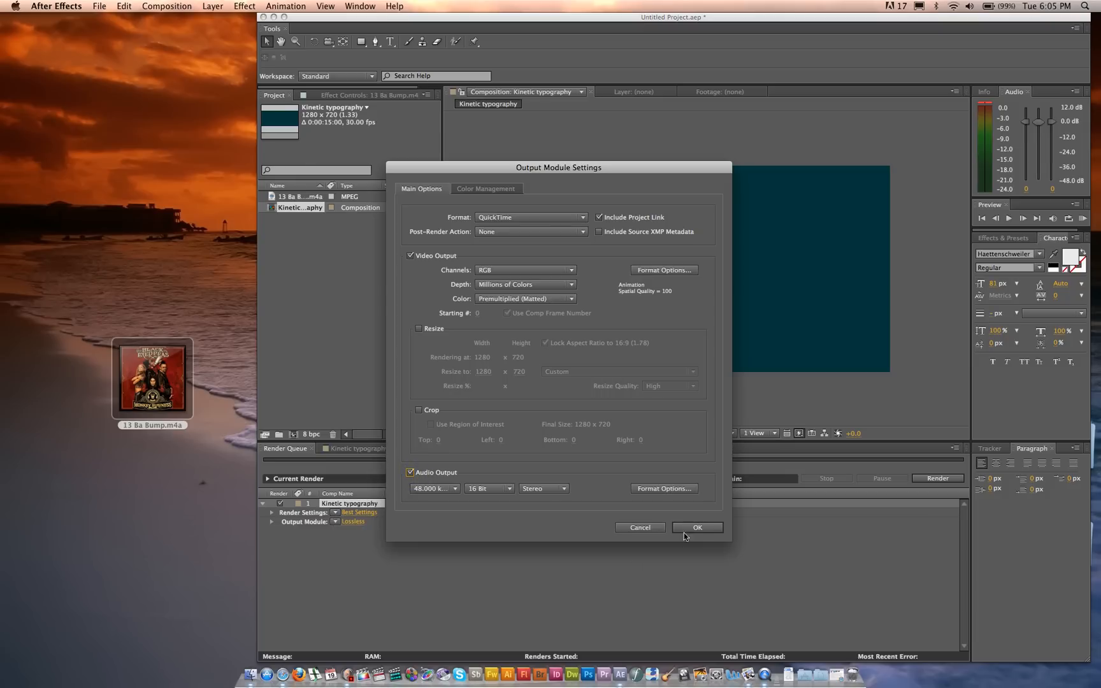
pyautogui.click(696, 528)
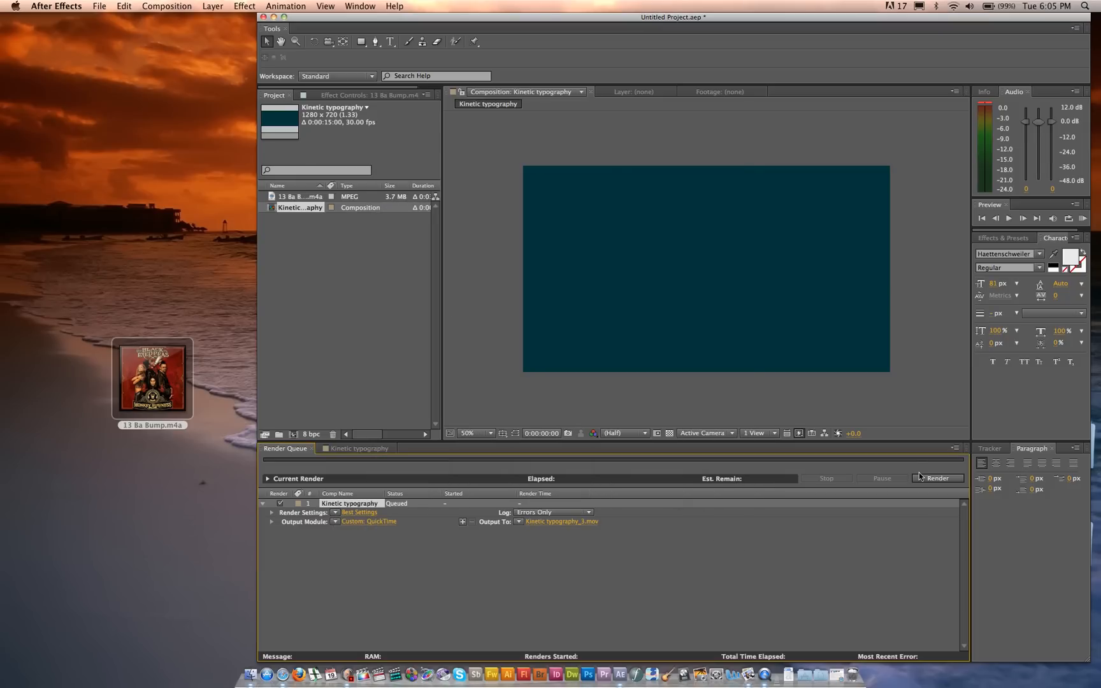
pyautogui.click(937, 478)
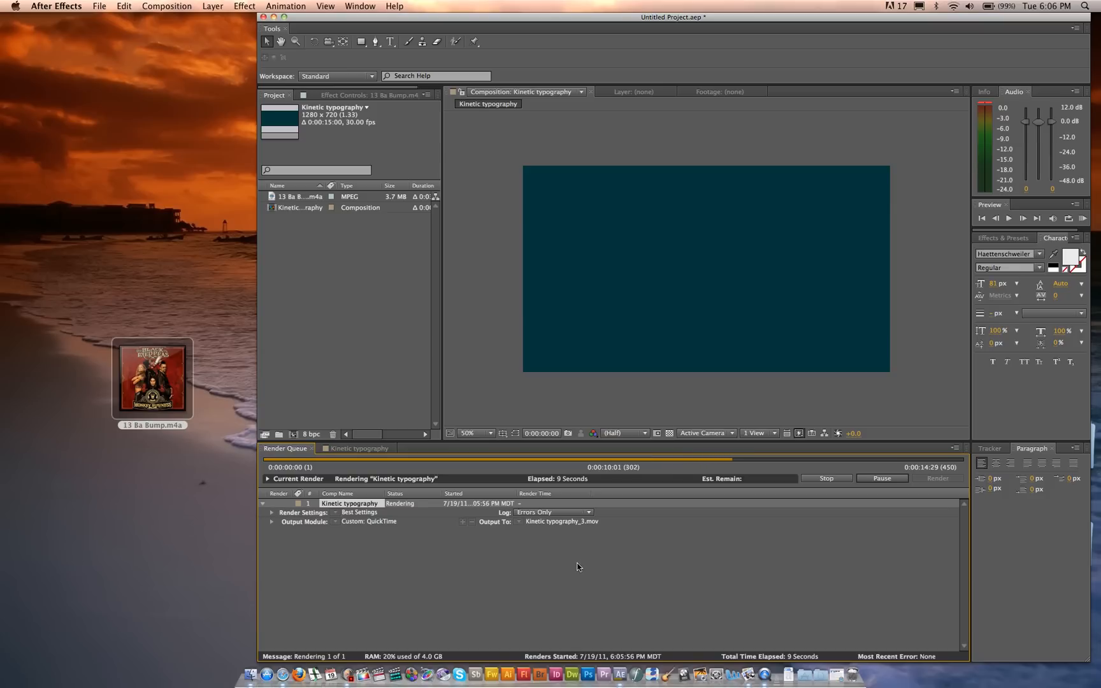
pyautogui.moveTo(378, 460)
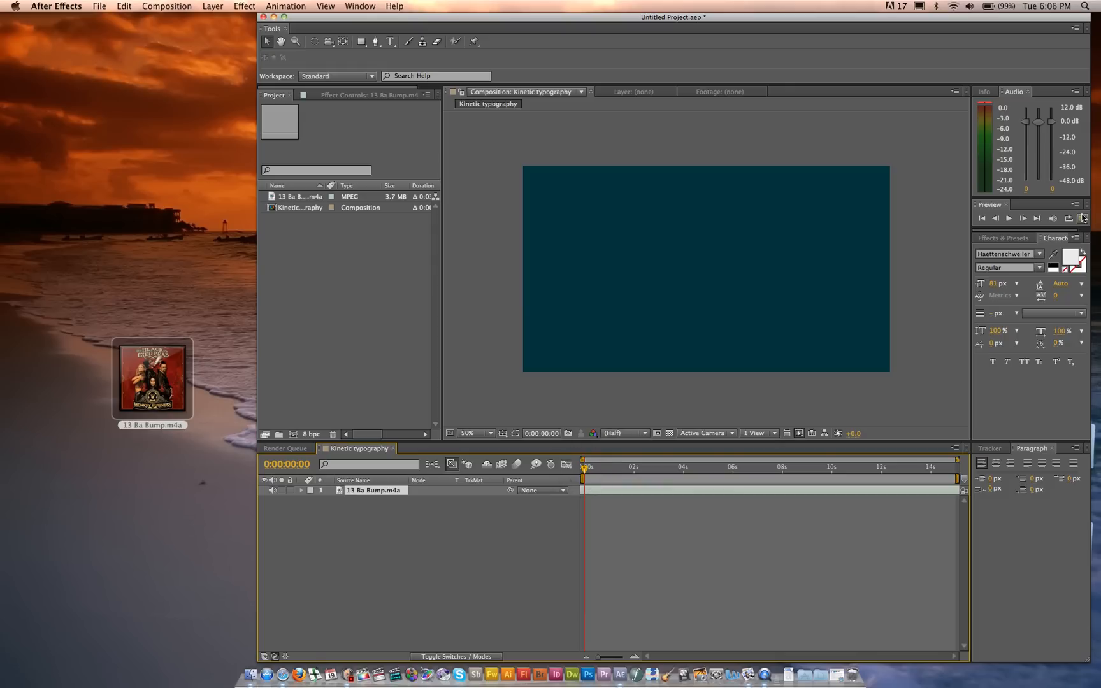
pyautogui.moveTo(1083, 218)
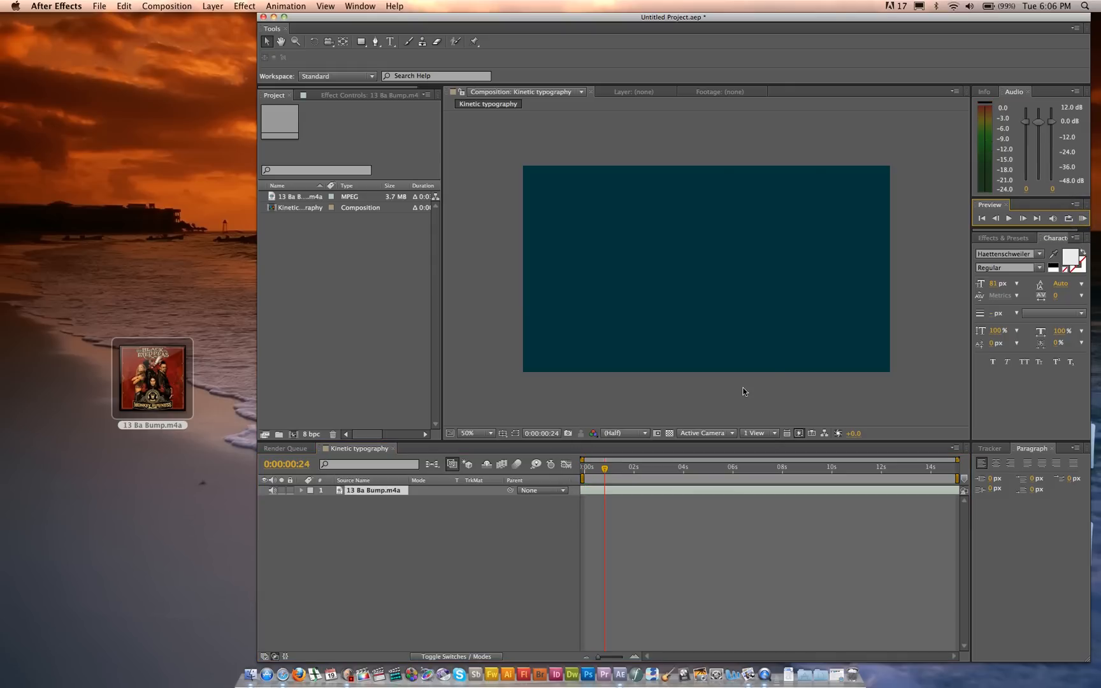
pyautogui.moveTo(716, 489)
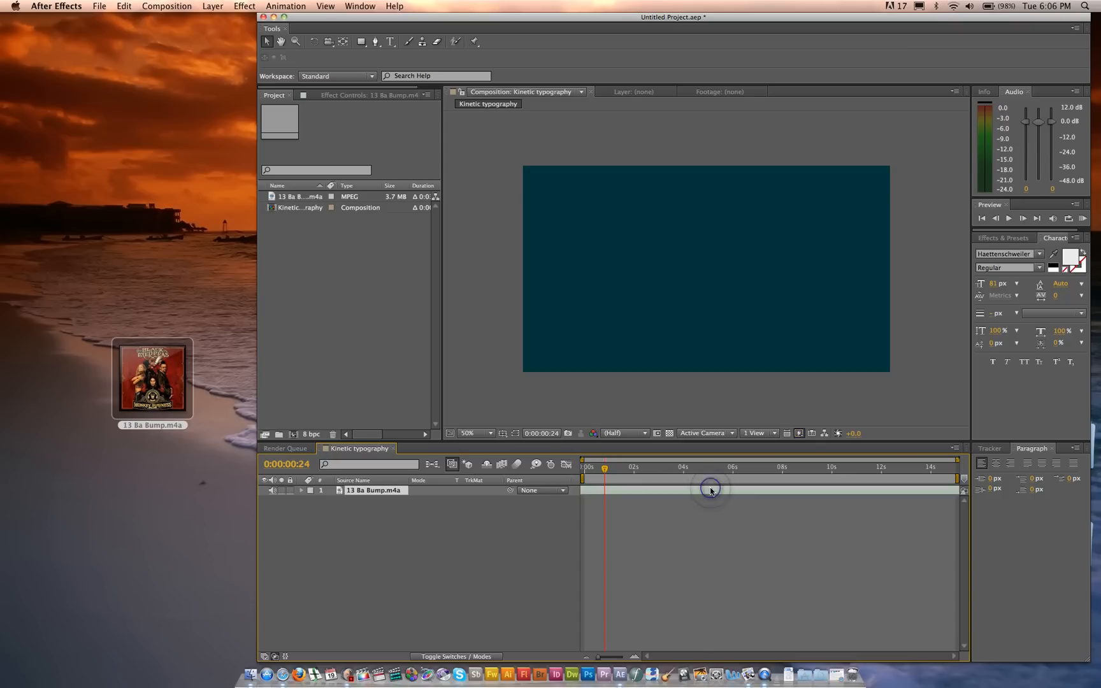
pyautogui.moveTo(644, 470)
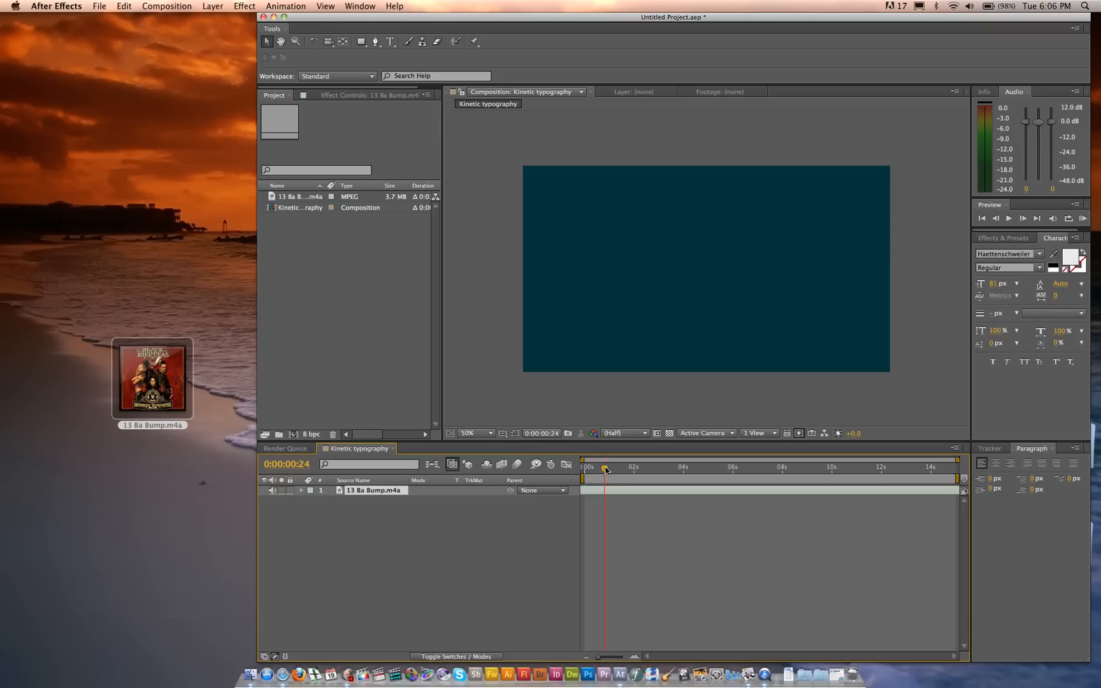
pyautogui.moveTo(605, 470)
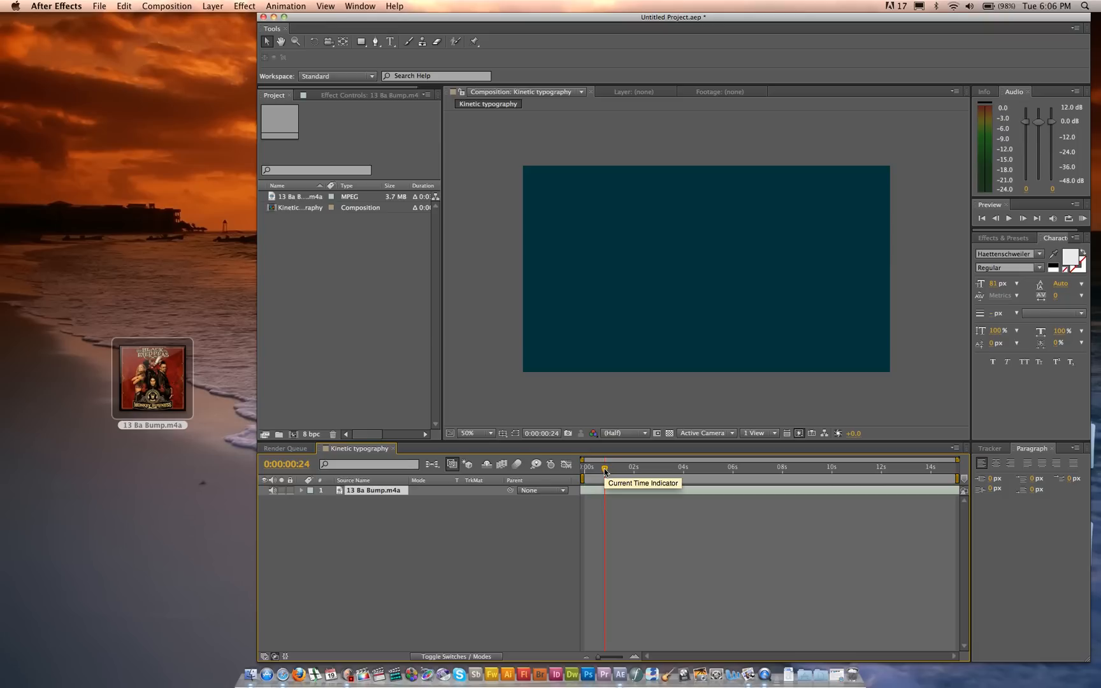
pyautogui.moveTo(397, 54)
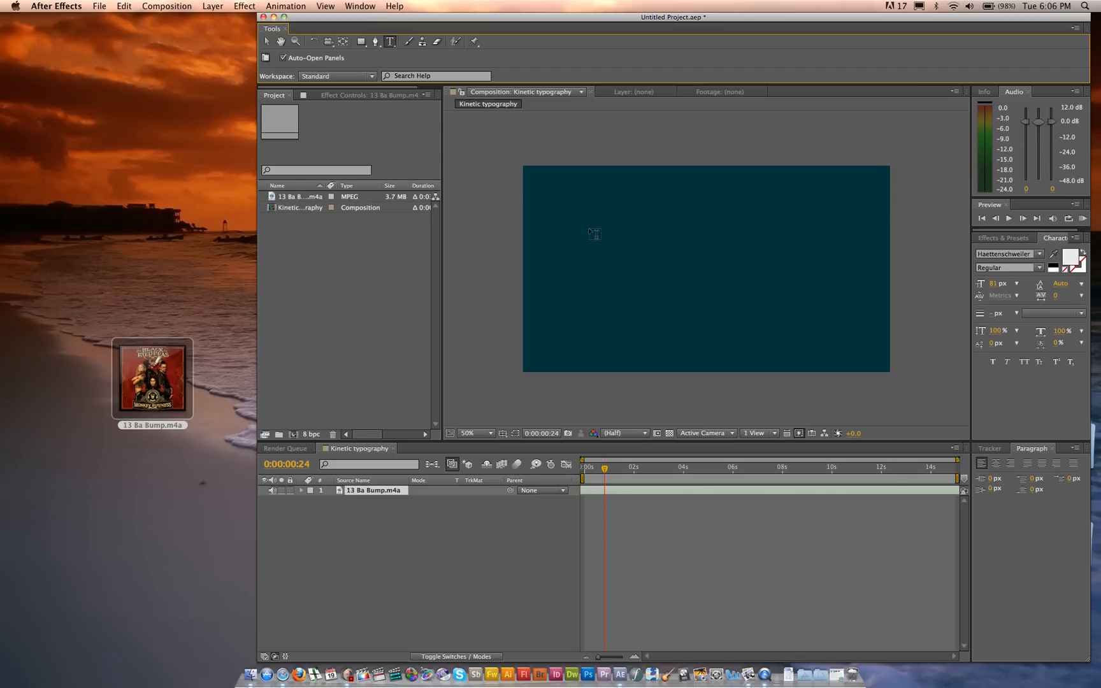
# Step: Add a text layer near the frame's upper left reading 'HEY'
pyautogui.click(594, 232)
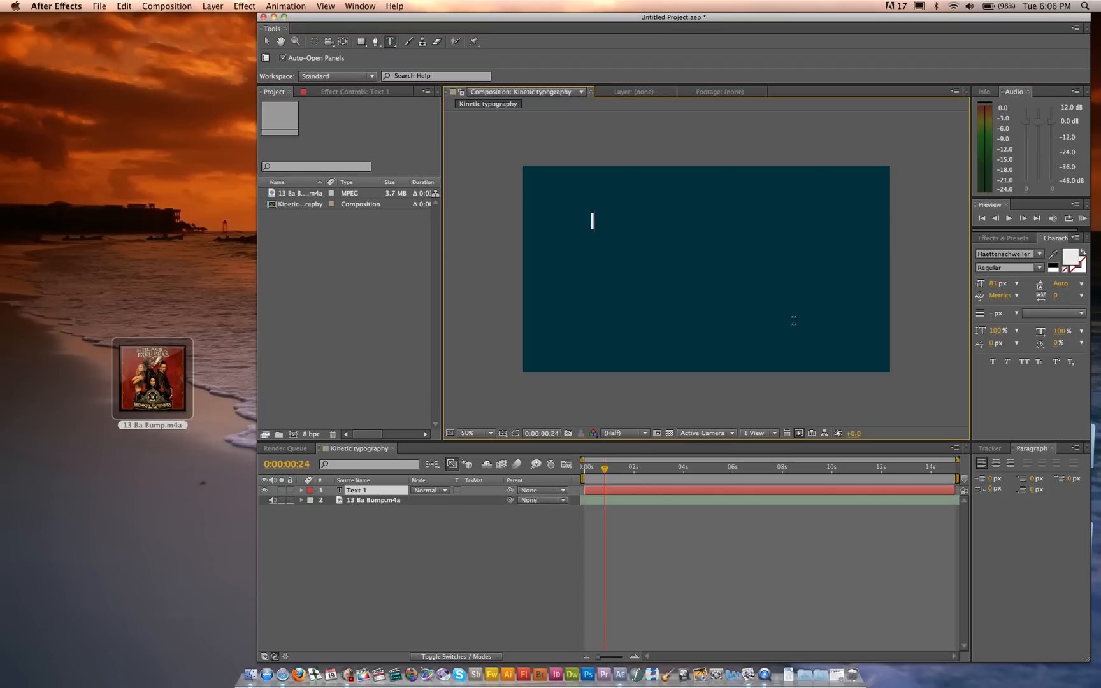
pyautogui.write('Its')
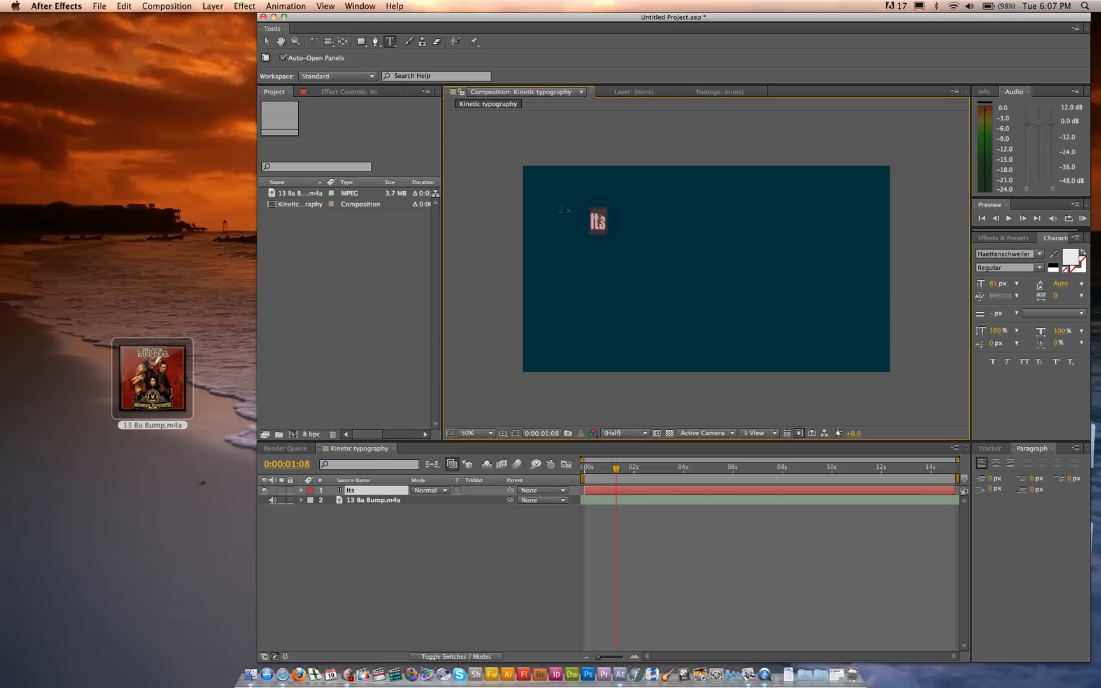
pyautogui.write('HEY')
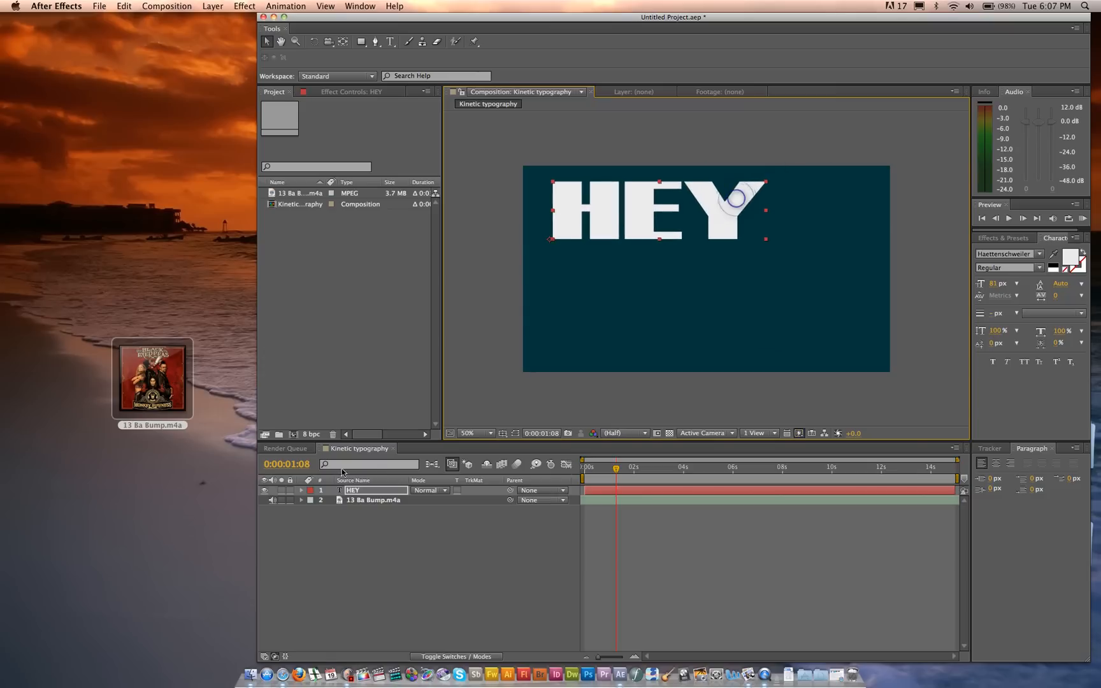
# Step: Make HEY a 3D layer and scale it up slightly via Transform Scale
pyautogui.rightClick(352, 490)
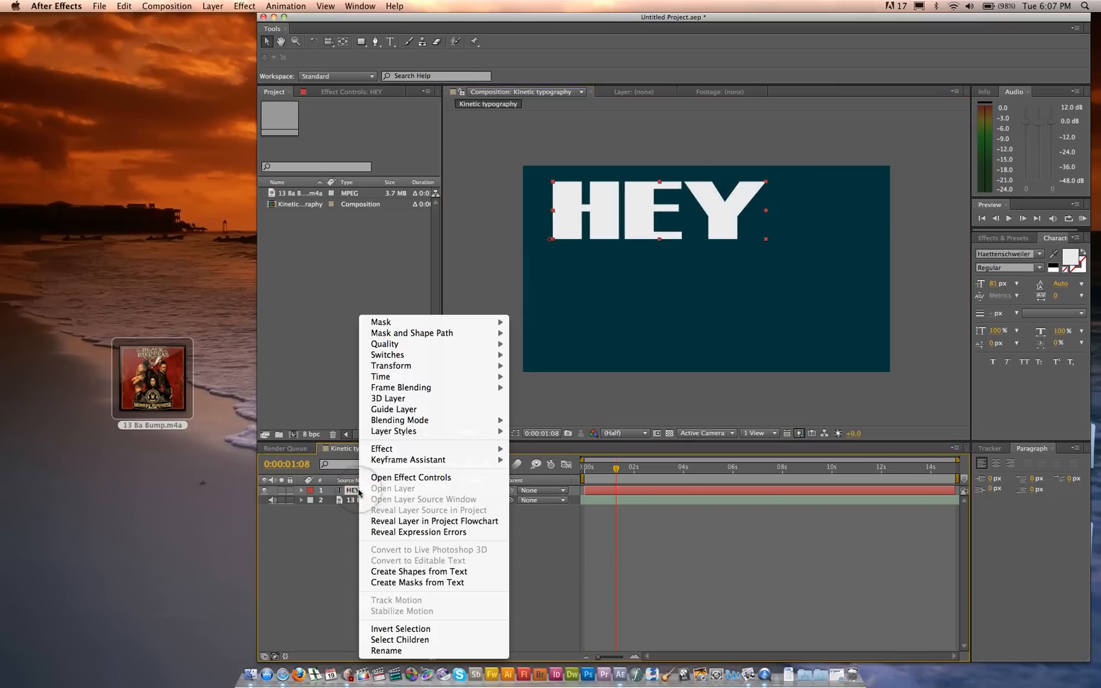
pyautogui.moveTo(388, 398)
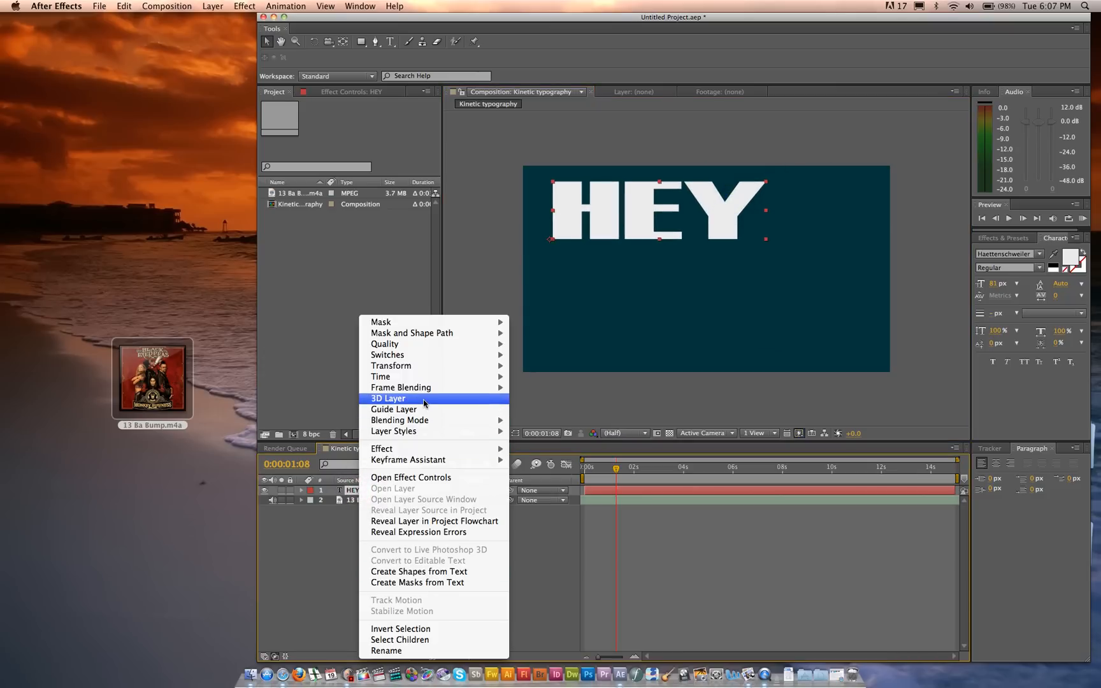
pyautogui.click(387, 398)
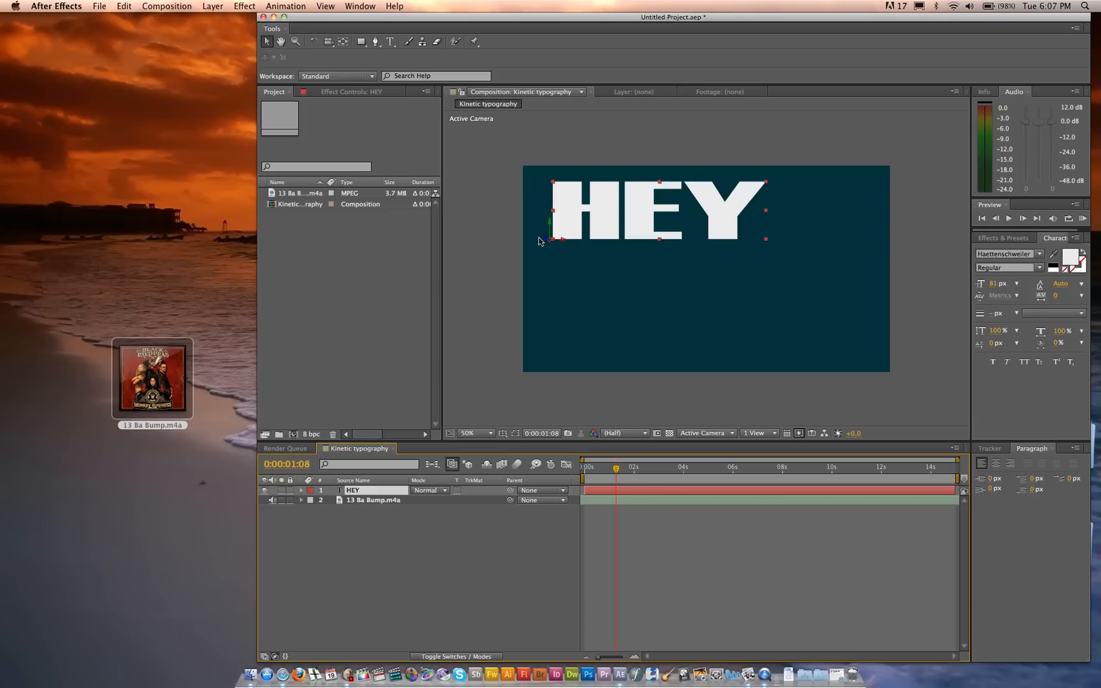
pyautogui.moveTo(335, 498)
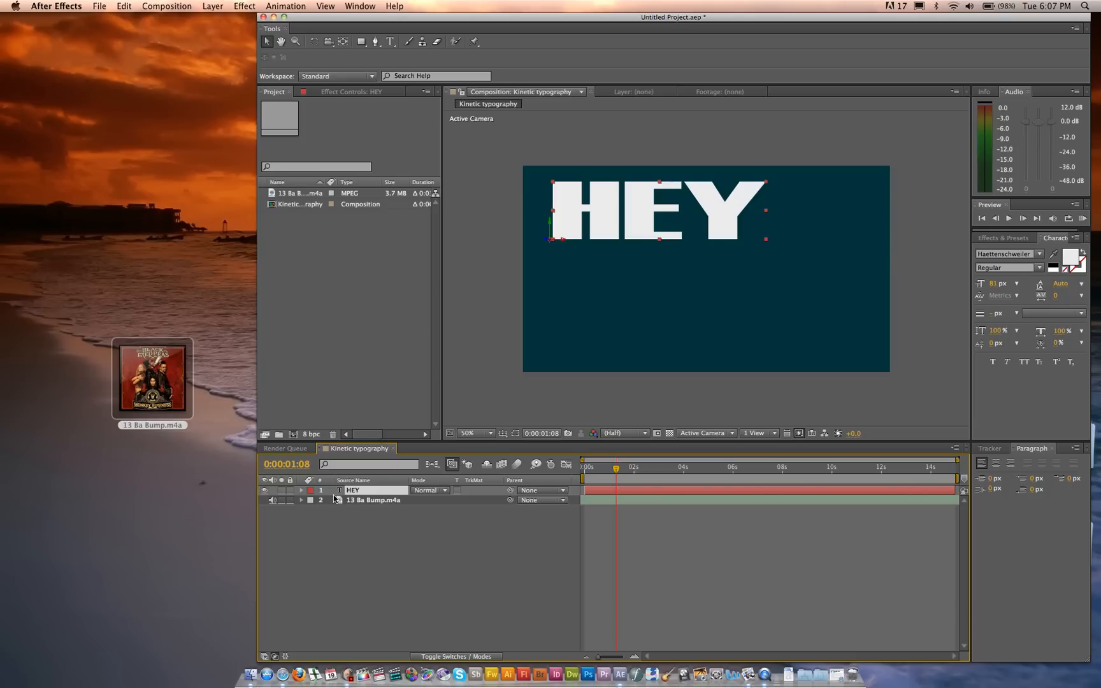
pyautogui.click(301, 490)
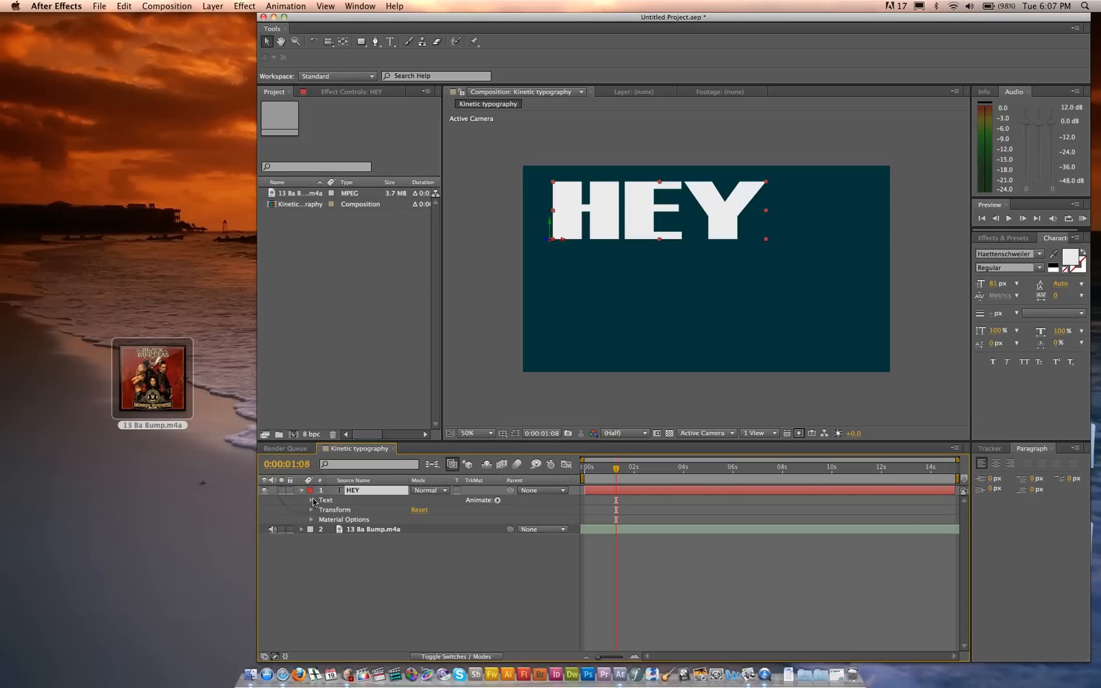
pyautogui.click(311, 500)
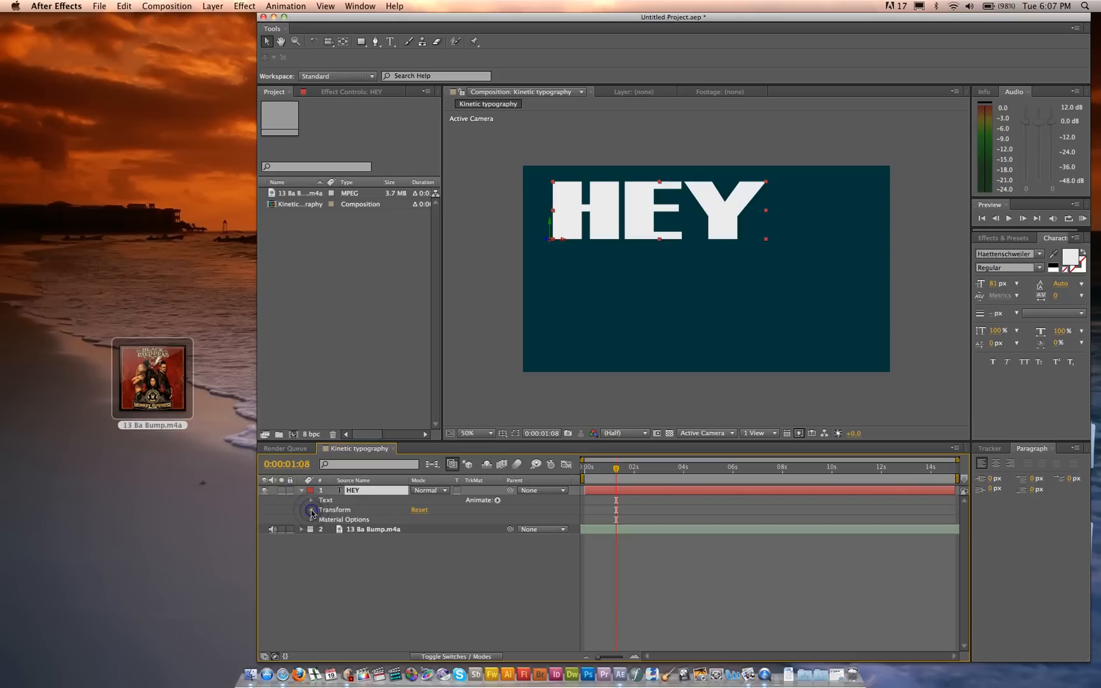
pyautogui.moveTo(456, 538); pyautogui.dragTo(498, 539)
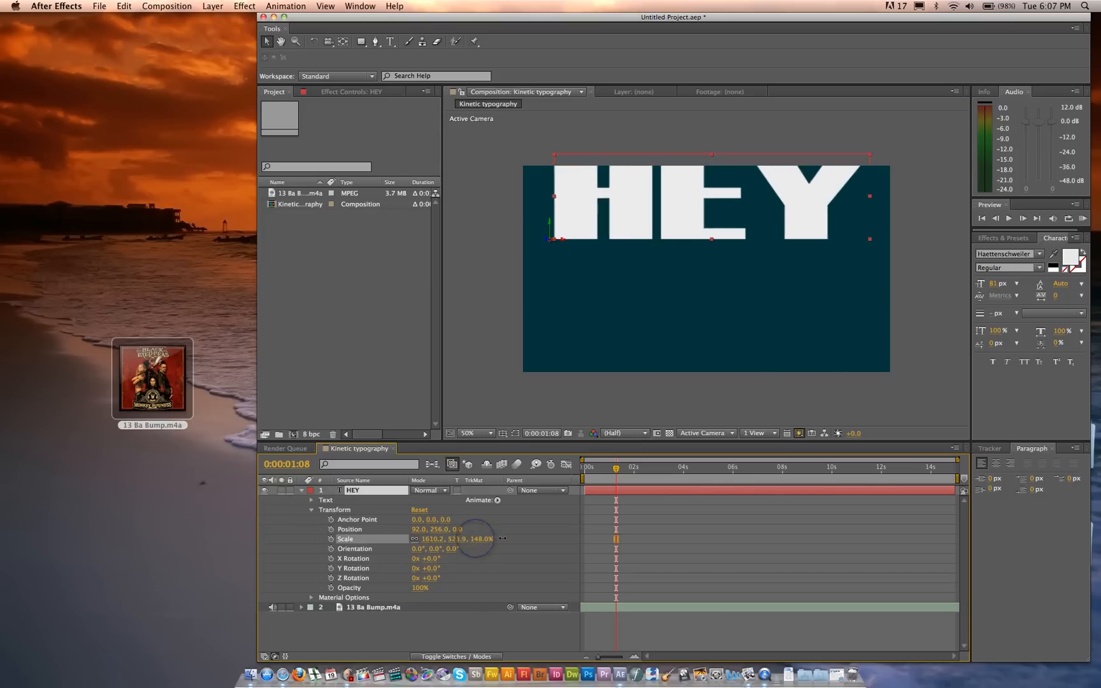
pyautogui.moveTo(481, 539); pyautogui.dragTo(464, 539)
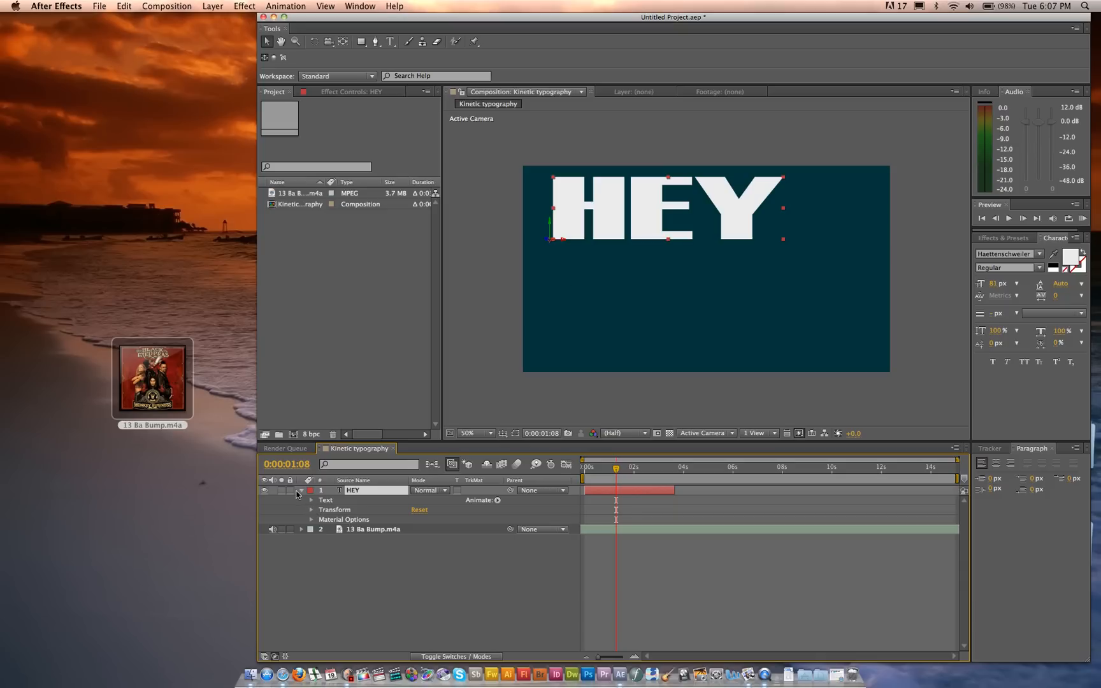
pyautogui.moveTo(377, 498)
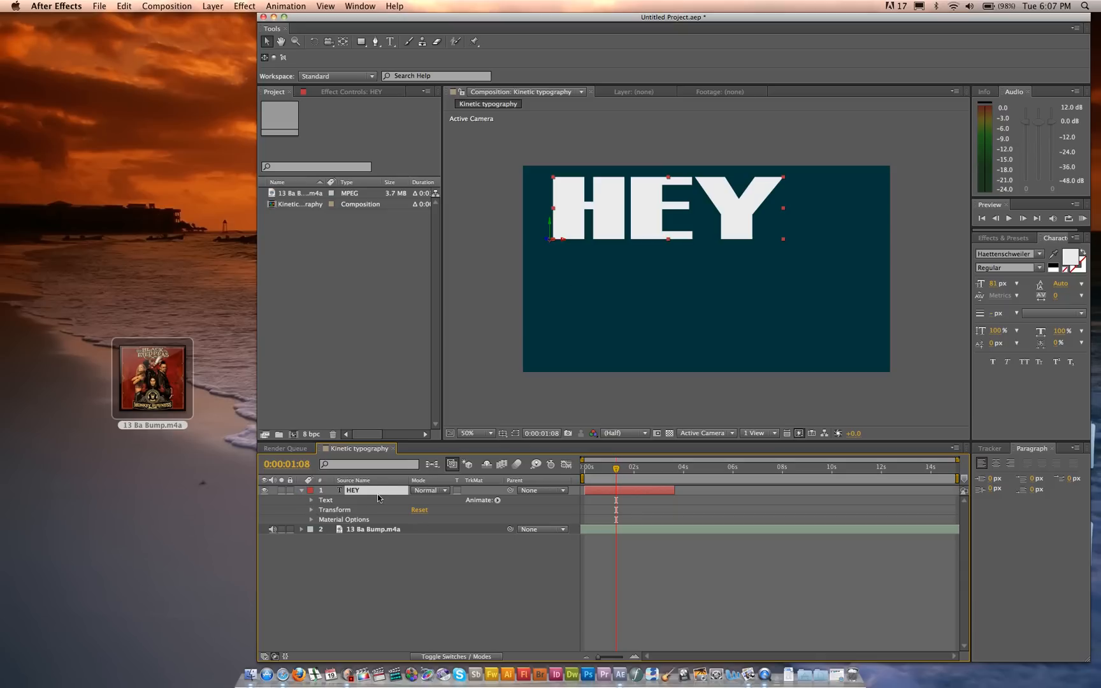
# Step: Add a new Camera 1 layer via Layer > New > Camera and expand its properties
pyautogui.click(328, 41)
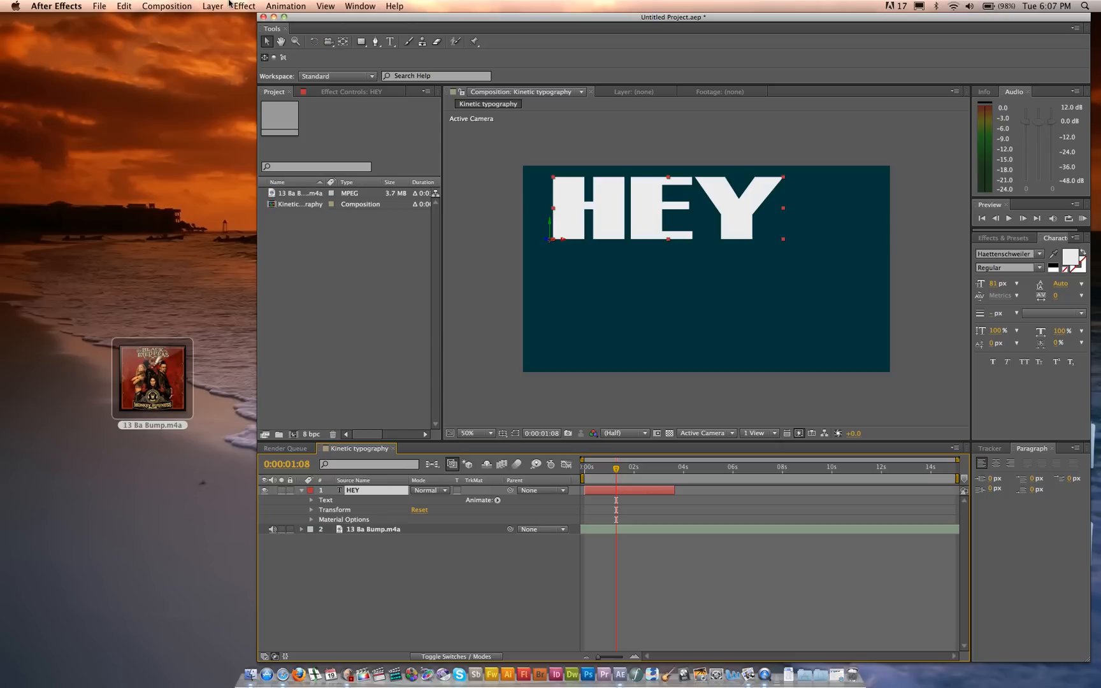
pyautogui.click(213, 6)
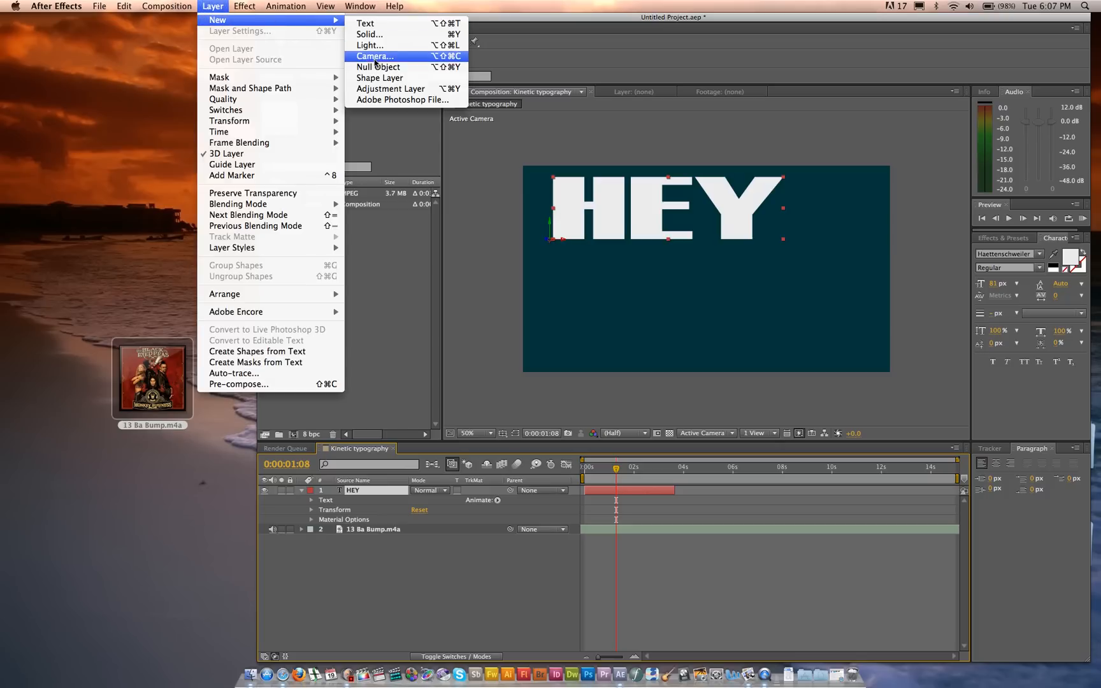
pyautogui.click(374, 56)
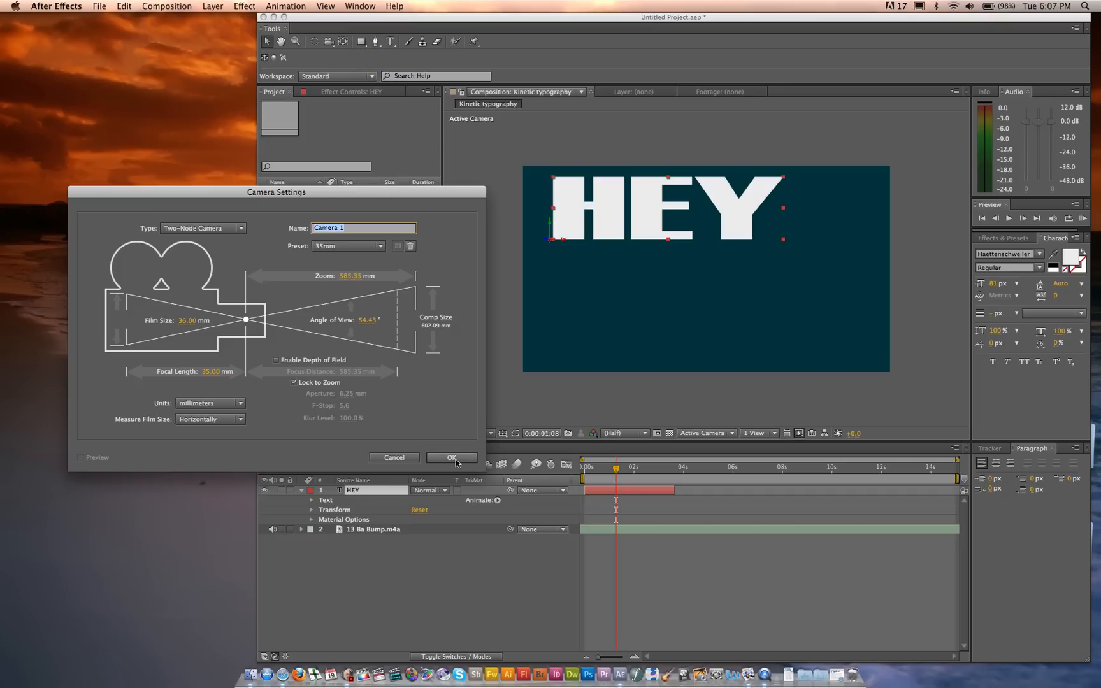
pyautogui.click(451, 456)
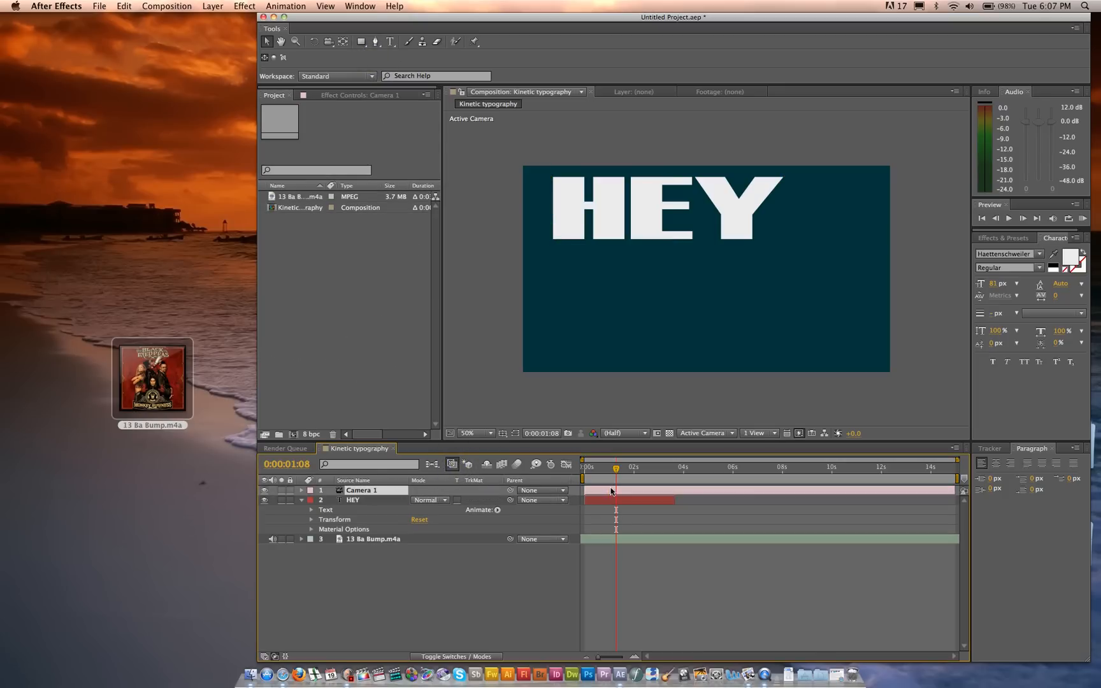
pyautogui.moveTo(288, 480)
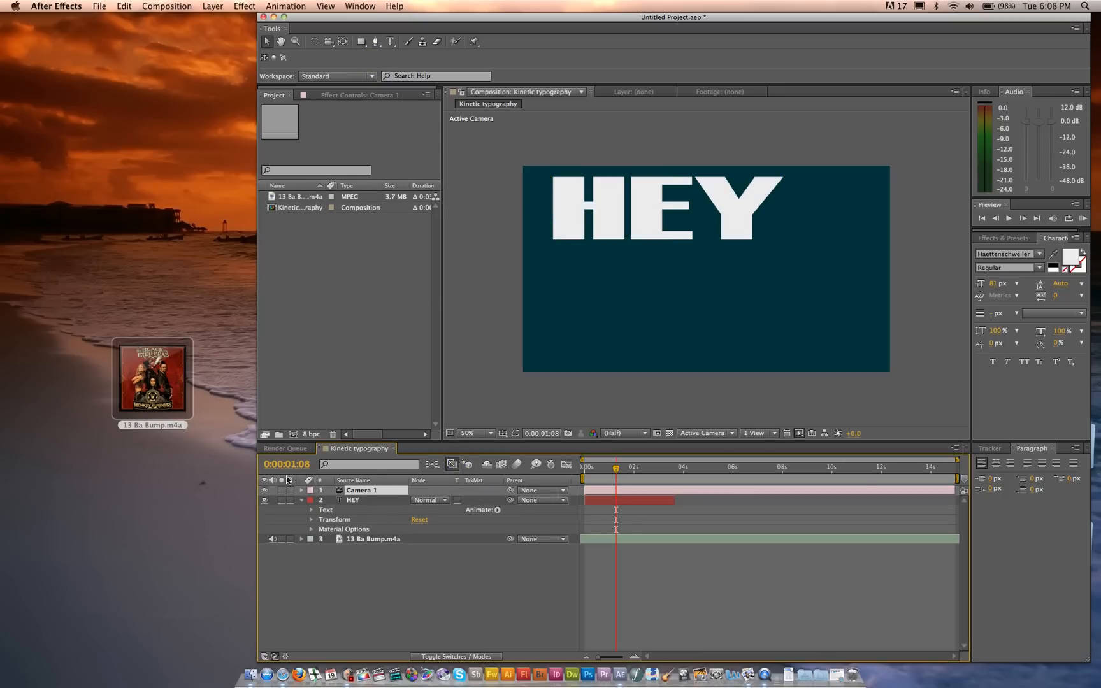
pyautogui.click(301, 489)
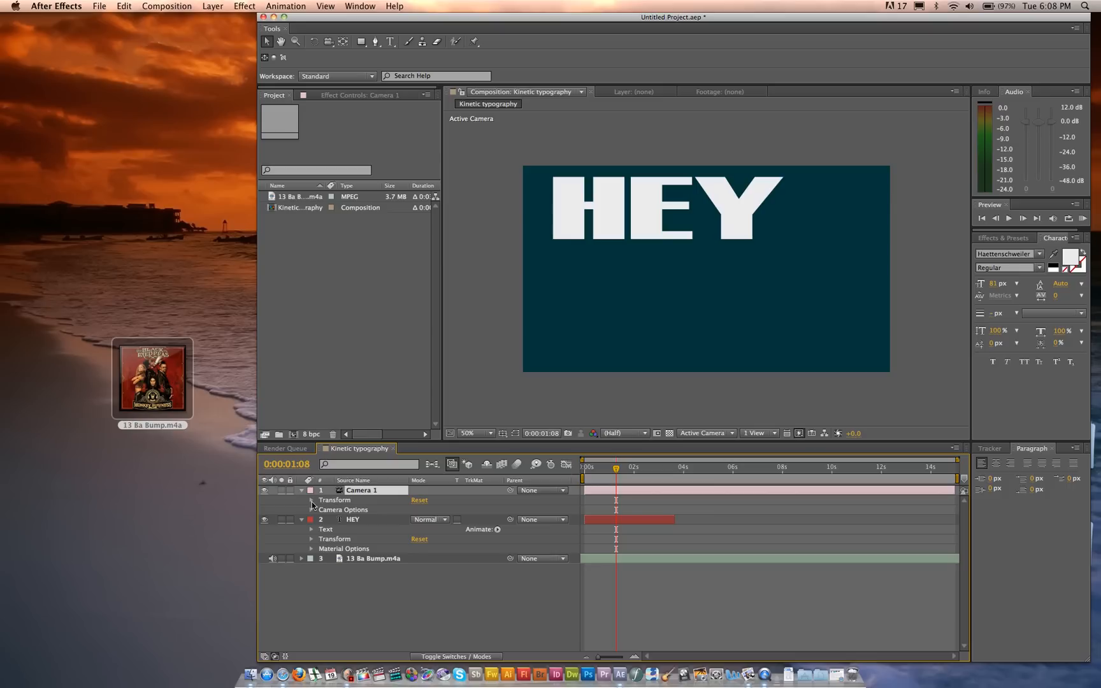
# Step: Tilt Camera 1 to X Rotation +22.9° at a later time and shift its keyframes earlier
pyautogui.click(311, 500)
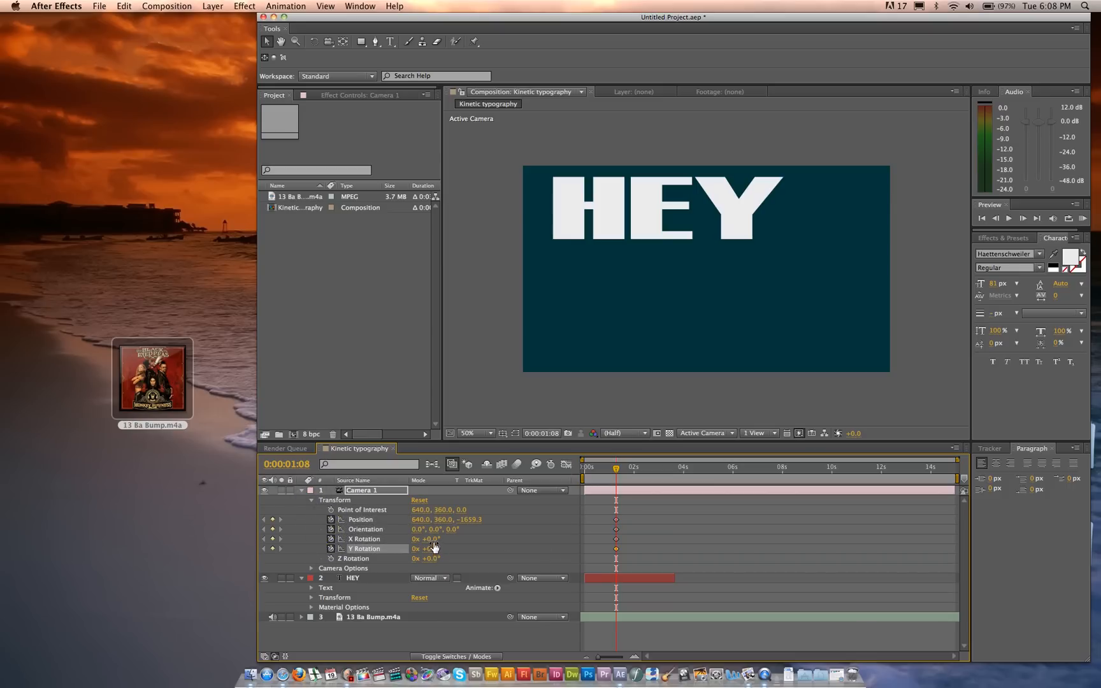
pyautogui.moveTo(428, 538); pyautogui.dragTo(439, 539)
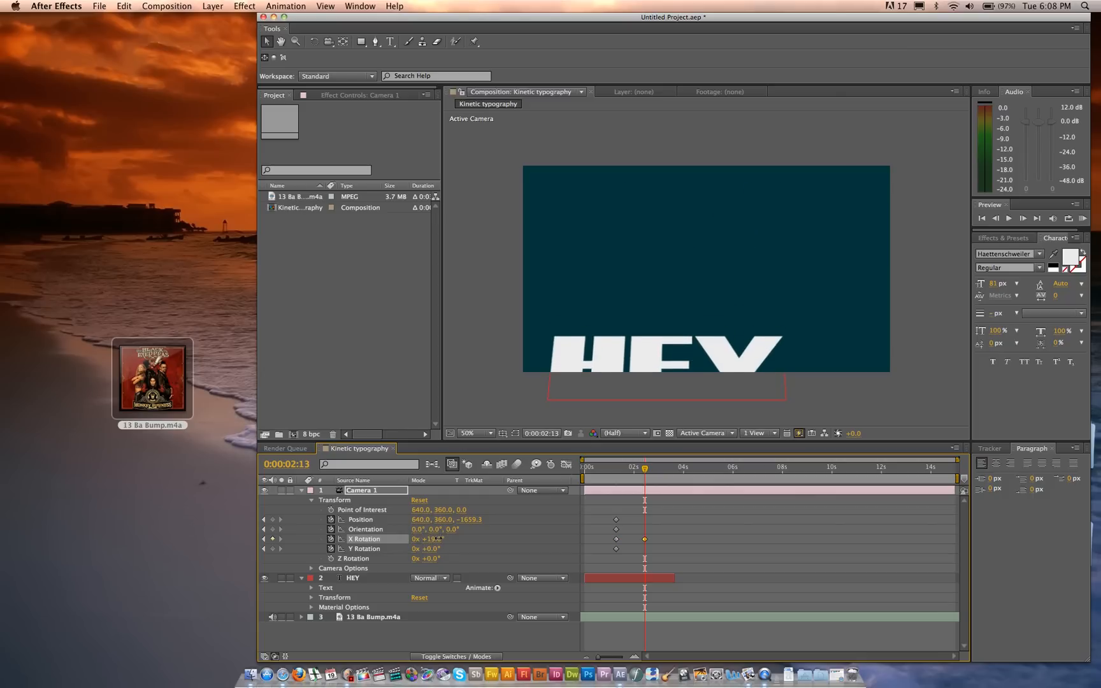
pyautogui.moveTo(645, 469); pyautogui.dragTo(640, 474)
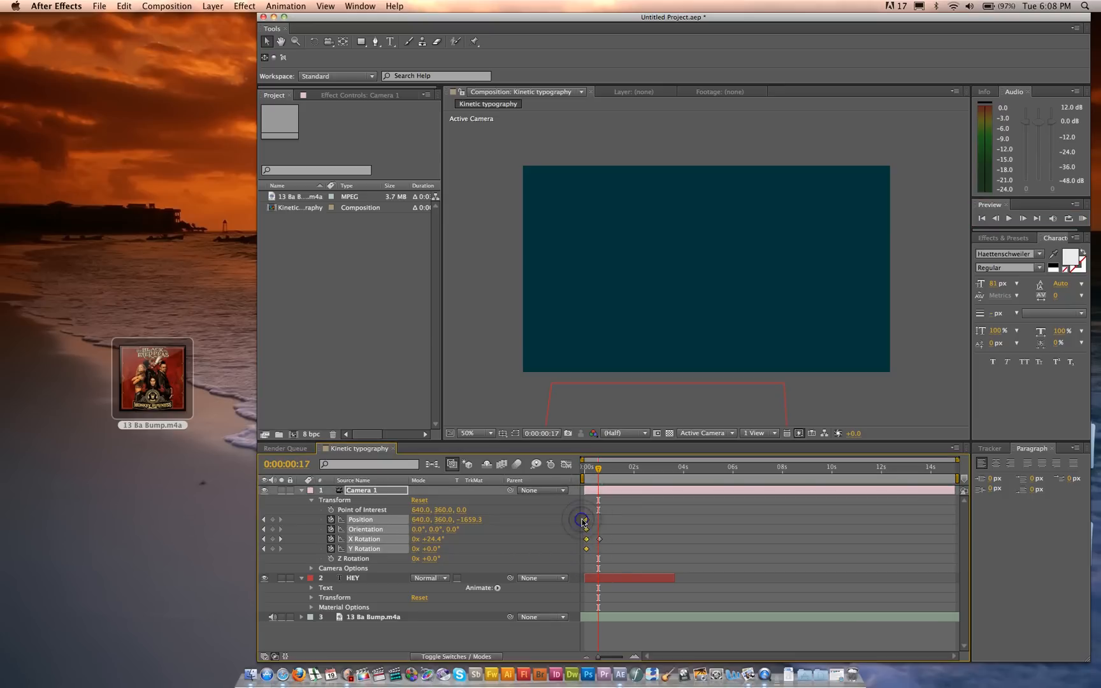
pyautogui.moveTo(581, 521); pyautogui.dragTo(593, 521)
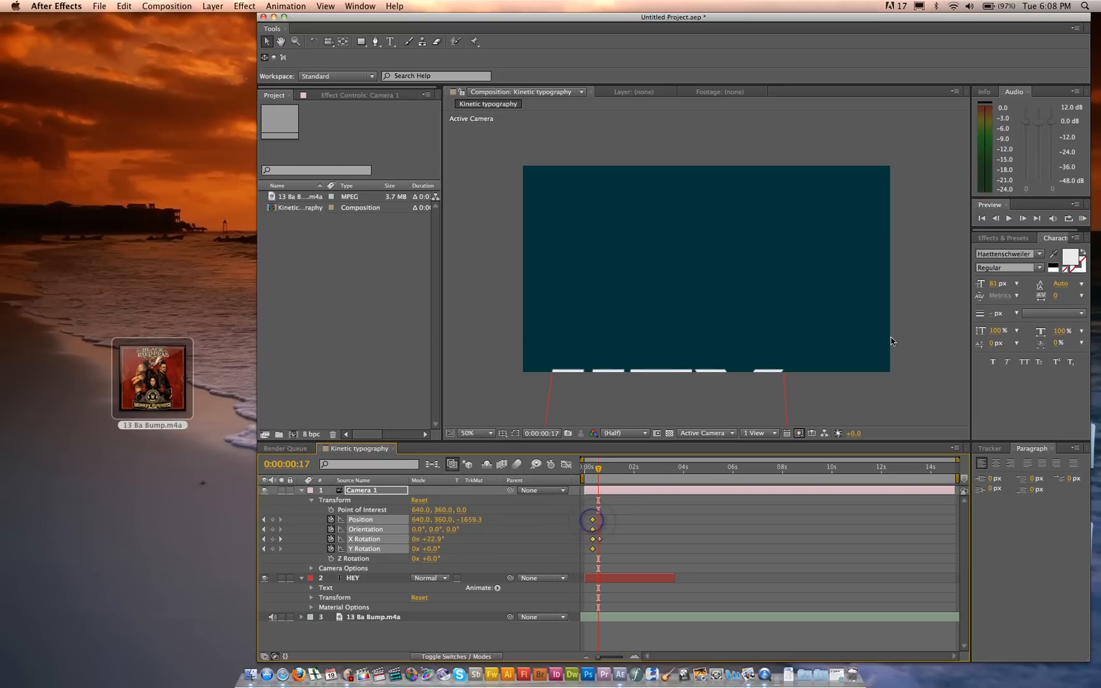
pyautogui.moveTo(1081, 218)
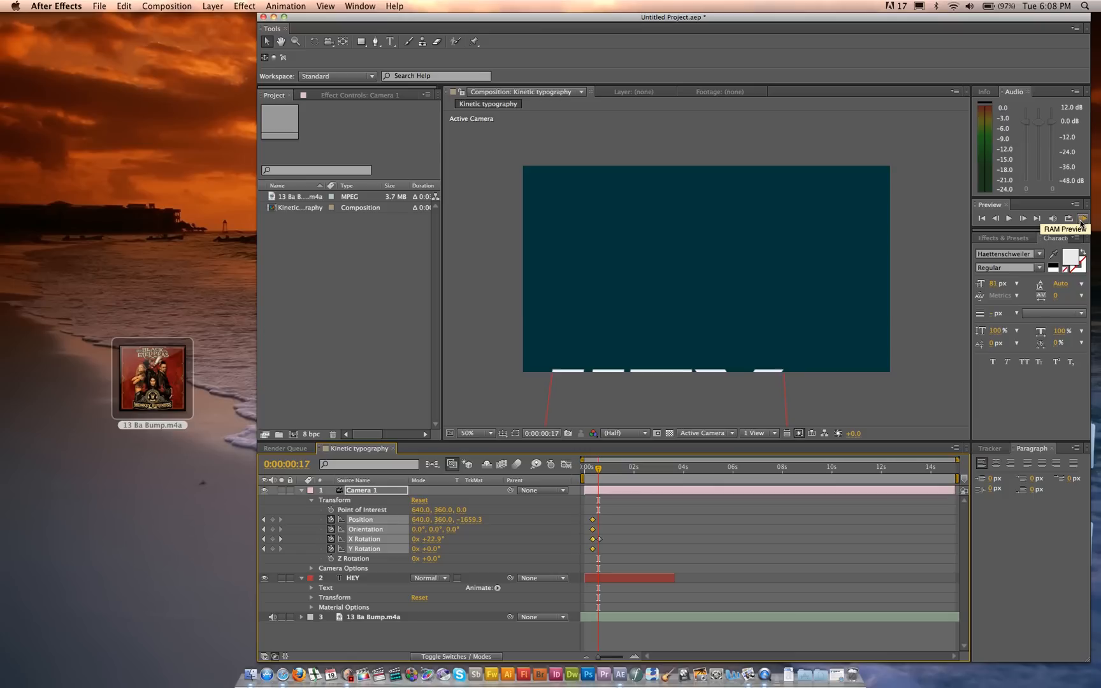
pyautogui.moveTo(1081, 218)
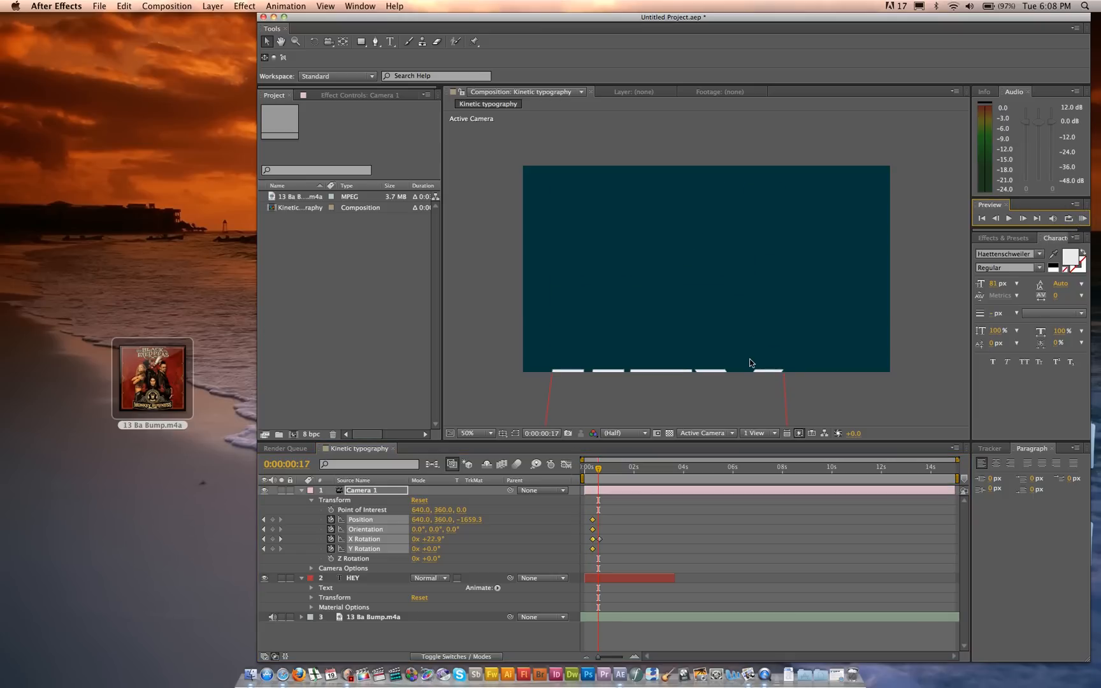
pyautogui.moveTo(422, 566)
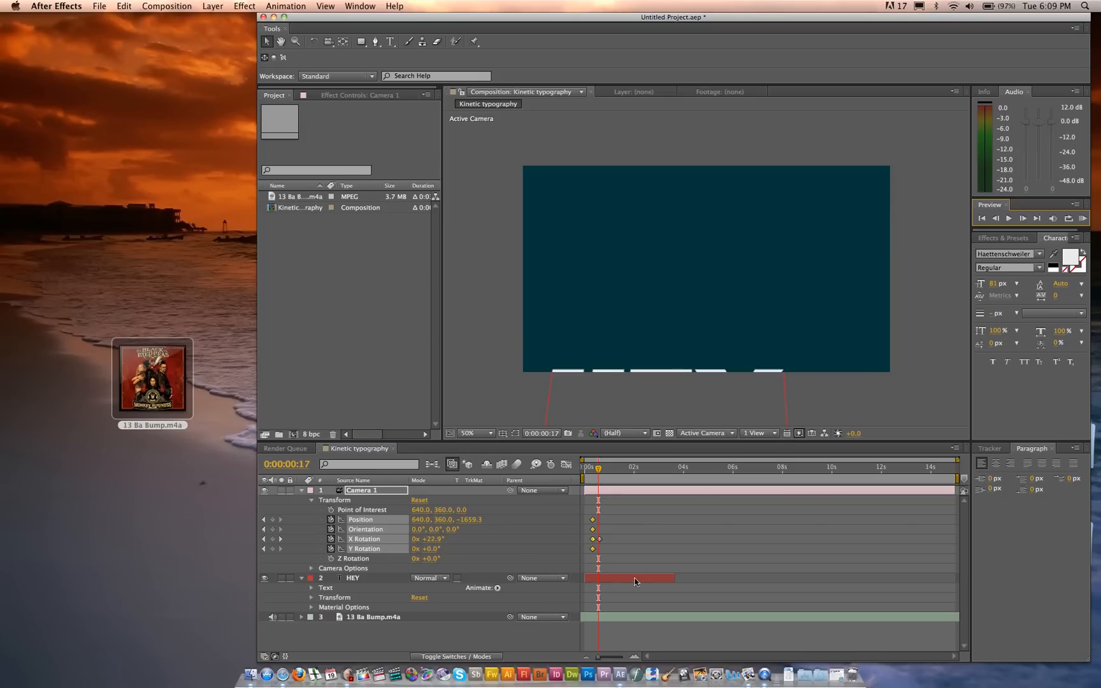
# Step: Select the HEY layer and open a layer context menu in the timeline
pyautogui.click(353, 577)
pyautogui.write('THIS')
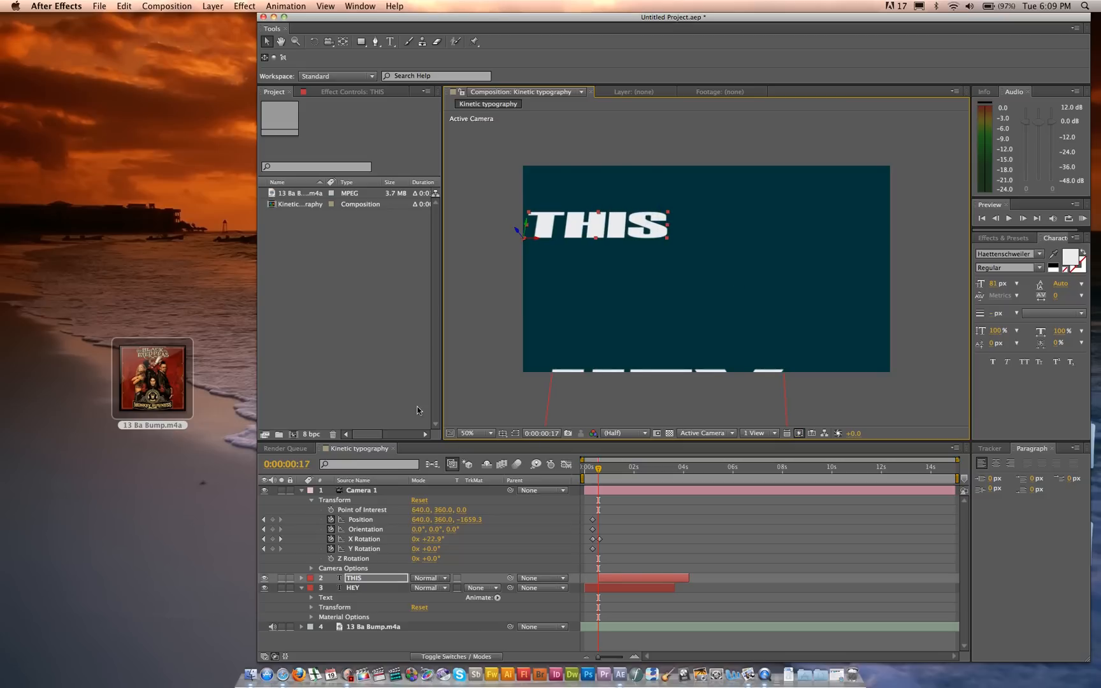
pyautogui.moveTo(398, 399)
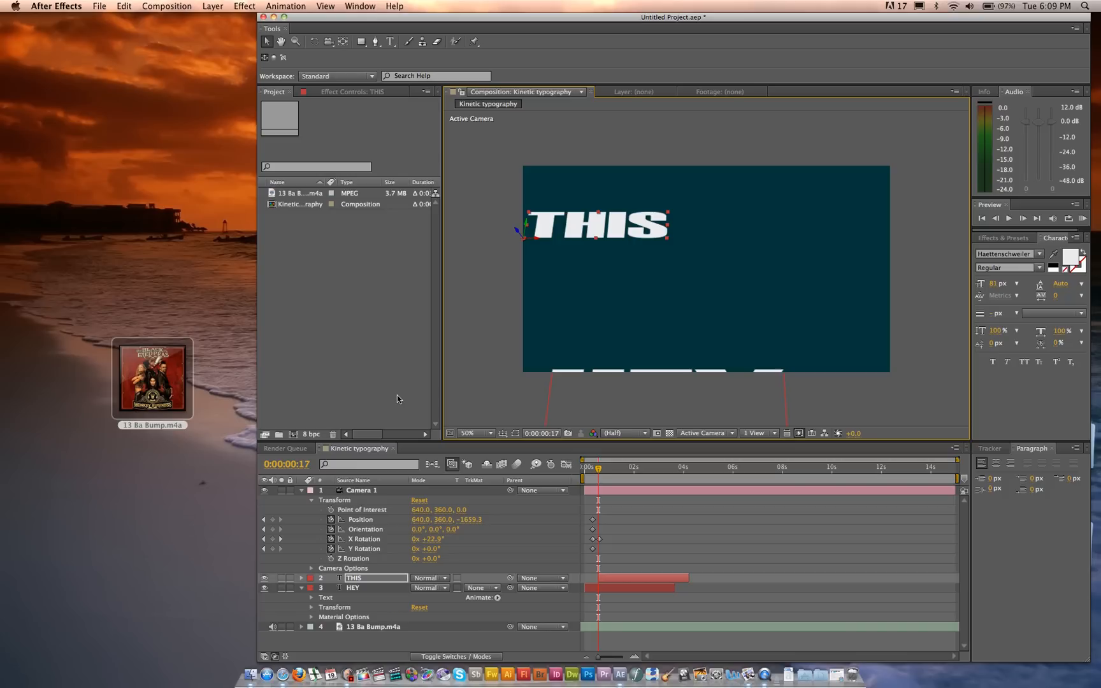
pyautogui.moveTo(340, 305)
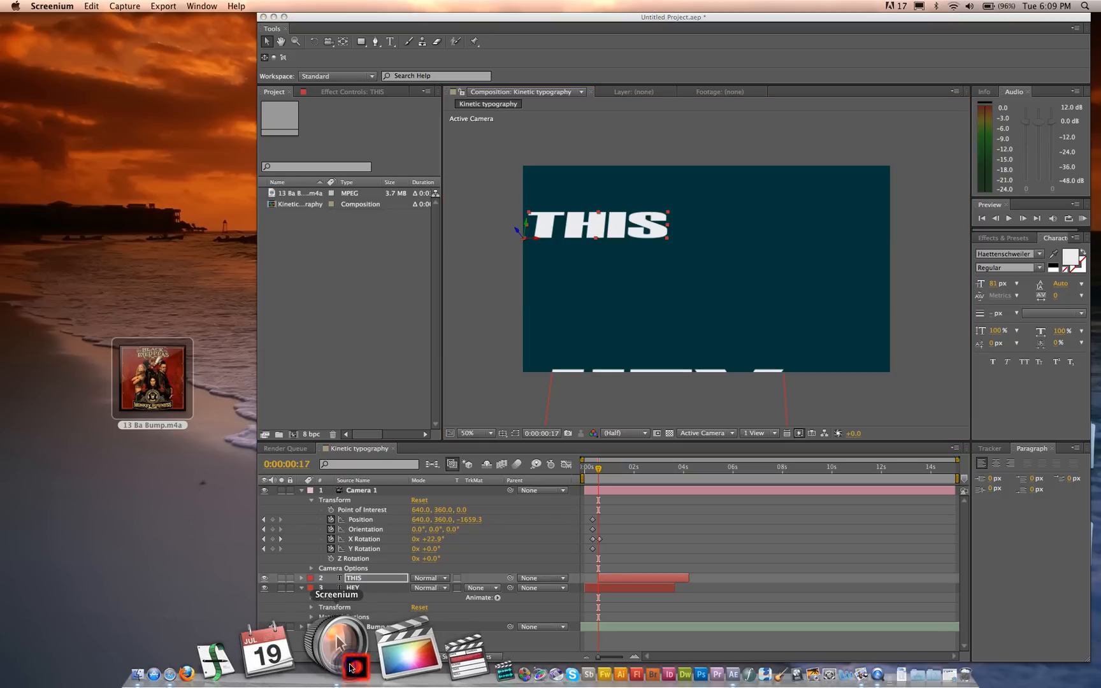
pyautogui.rightClick(339, 646)
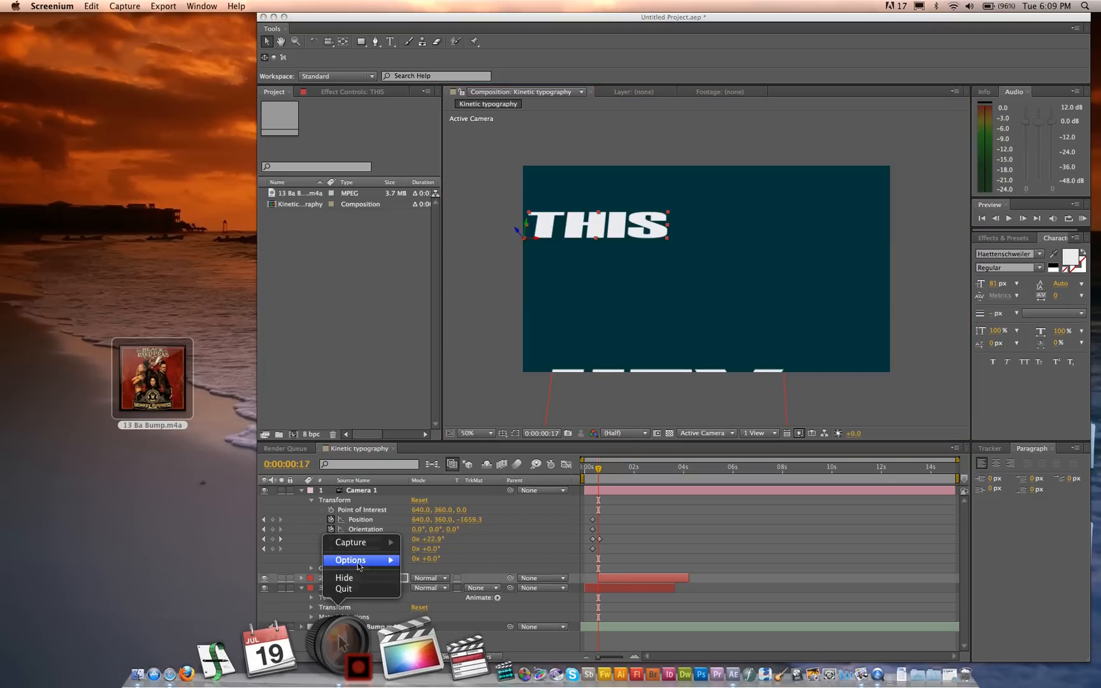